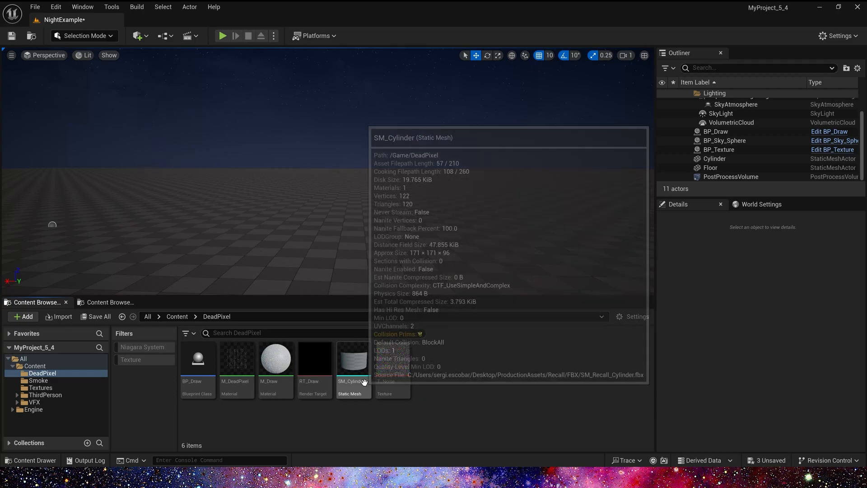
Step: Preview the cylinder mesh asset with UV channel 0 displayed
{"action": "double_click", "coordinate": [352, 358]}
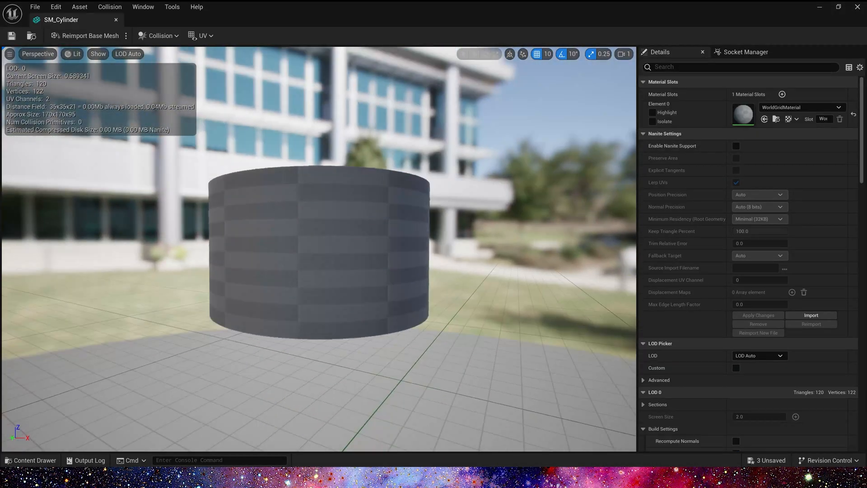
{"action": "left_click", "coordinate": [203, 36]}
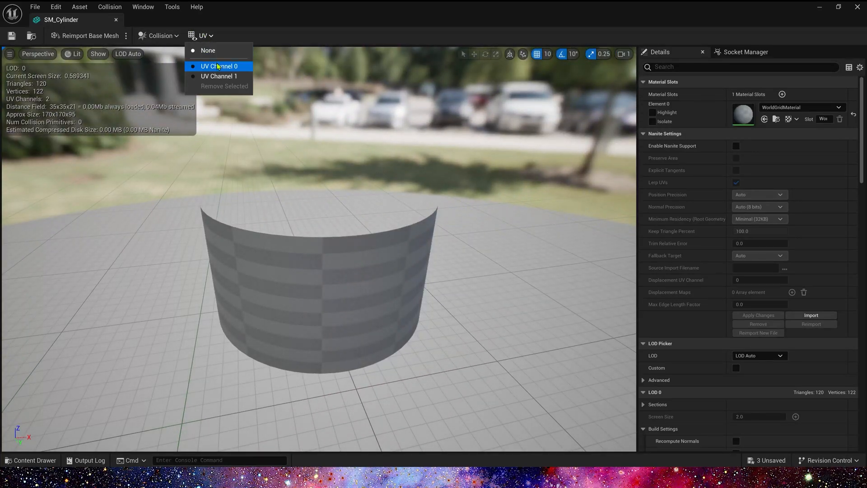
{"action": "left_click", "coordinate": [219, 66]}
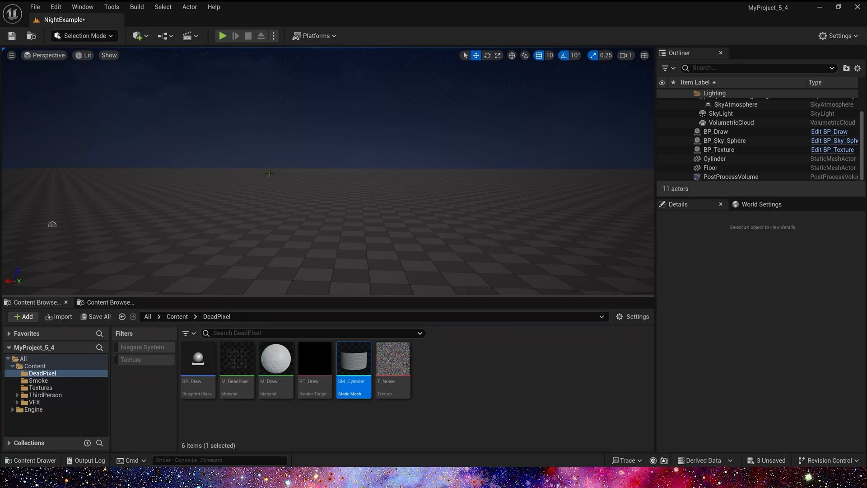
Step: In Modeling Mode, create a cylinder with 50 radial slices and accept it
{"action": "left_click", "coordinate": [84, 35]}
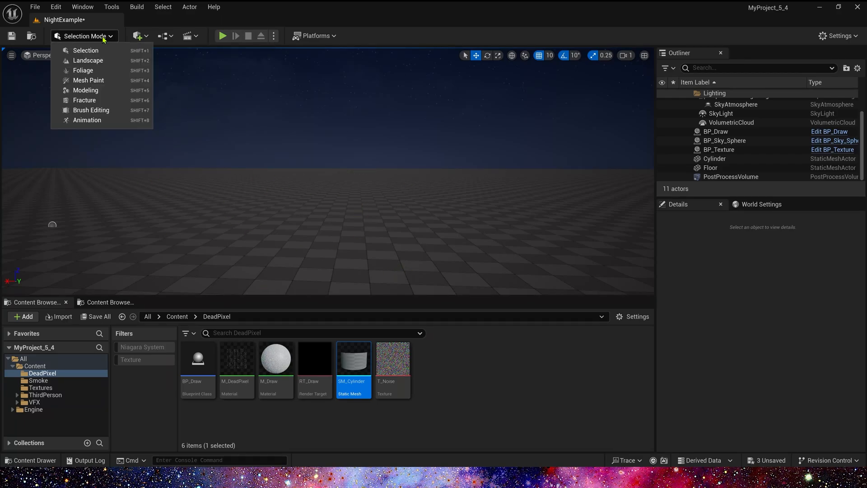
{"action": "mouse_move", "coordinate": [86, 91]}
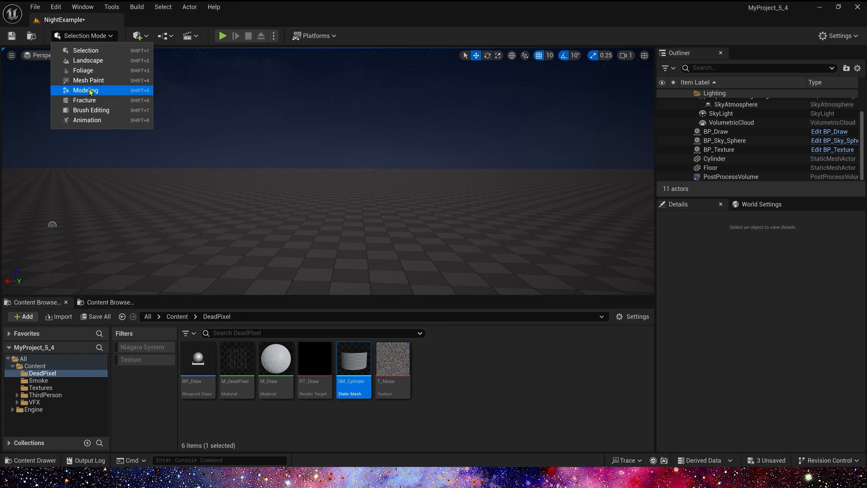
{"action": "left_click", "coordinate": [85, 91]}
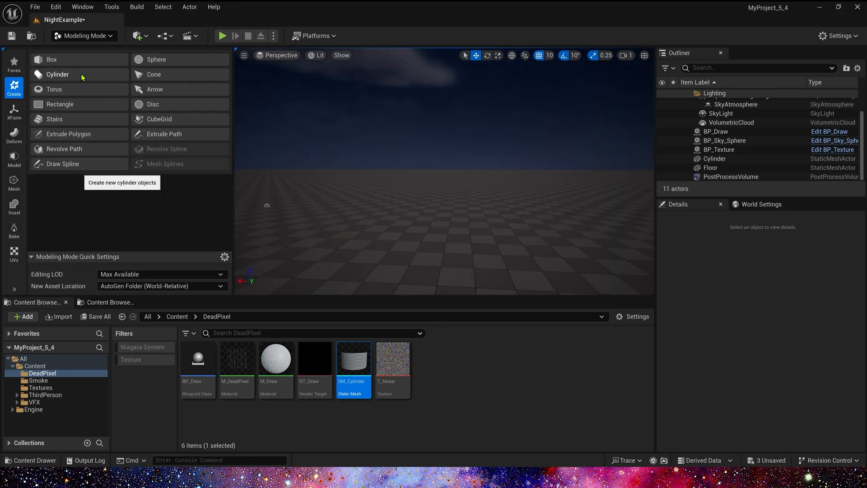
{"action": "left_click", "coordinate": [57, 74]}
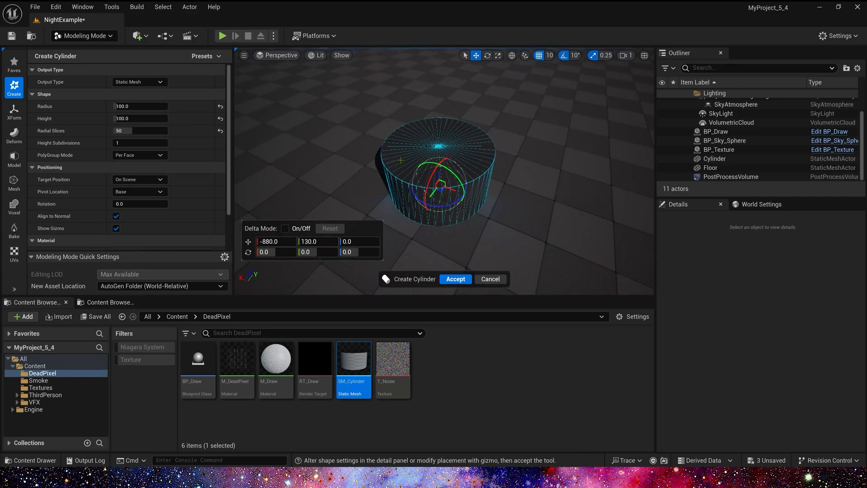
{"action": "left_click", "coordinate": [455, 279]}
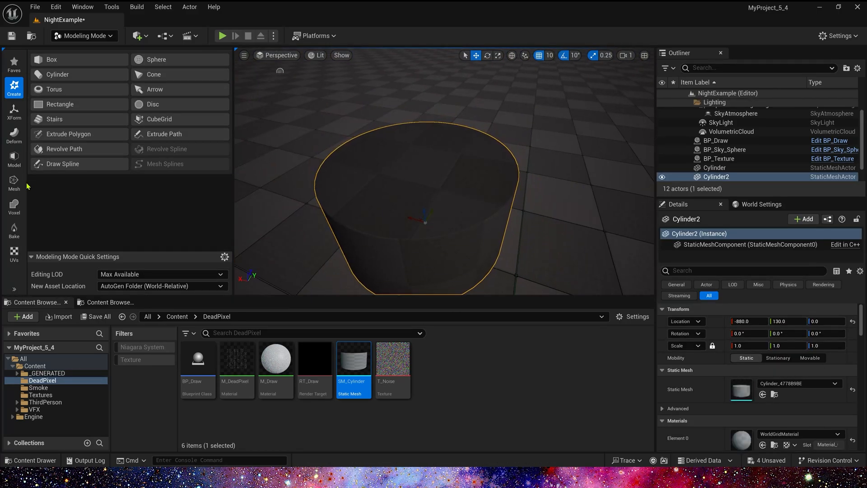
Step: Delete Cylinder2's top cap face with PolyGroup Edit
{"action": "left_click", "coordinate": [13, 159]}
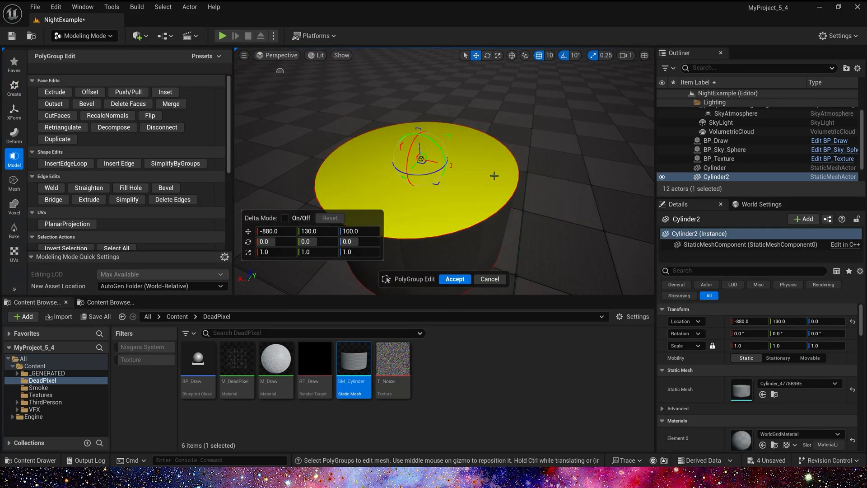
{"action": "left_click", "coordinate": [454, 279]}
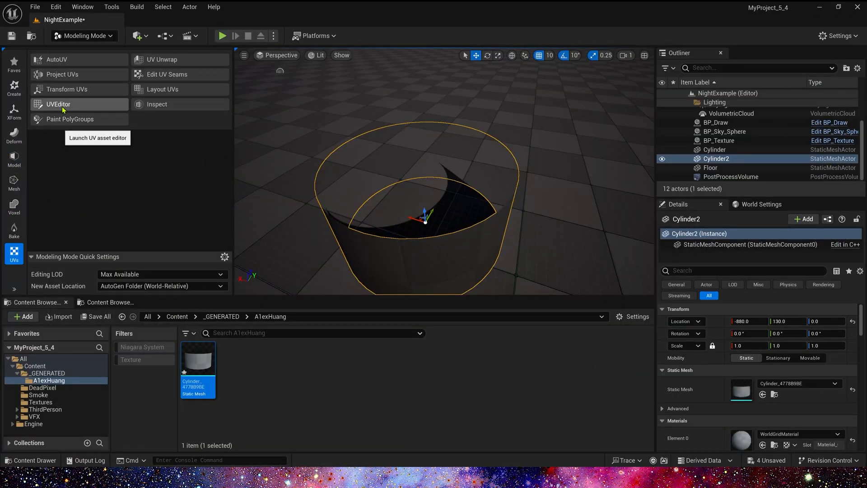
Step: In the UV Editor, transform Cylinder2's UVs to Scaling Y 6.22 and Translation Y -0.42
{"action": "left_click", "coordinate": [58, 104]}
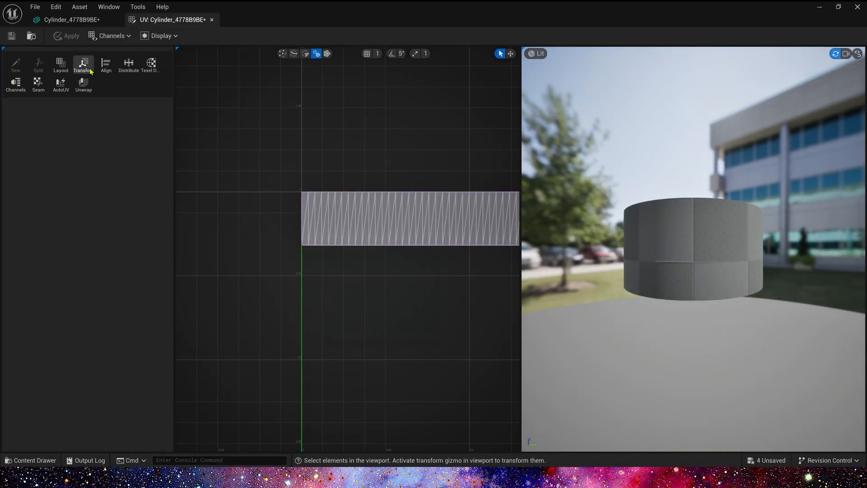
{"action": "left_click", "coordinate": [83, 64]}
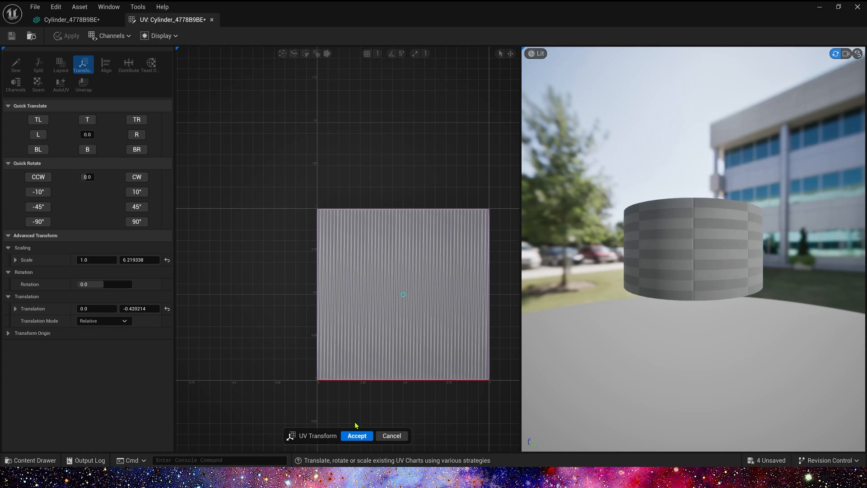
{"action": "left_click", "coordinate": [356, 436]}
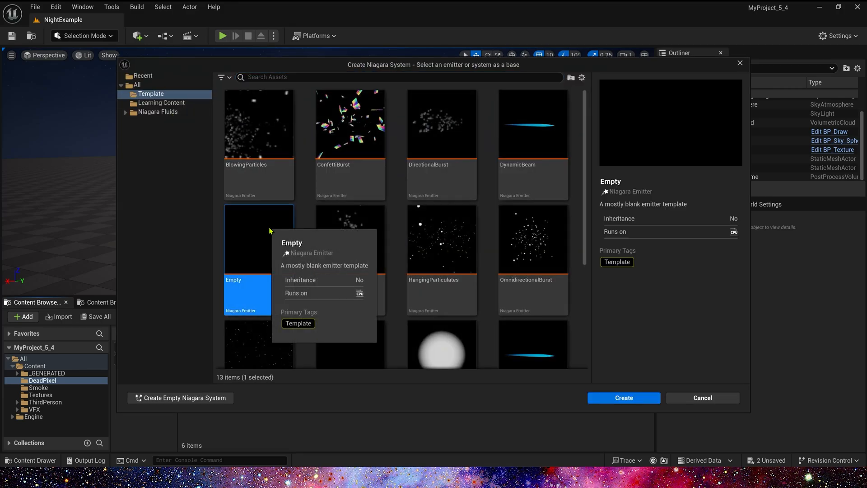
Step: Create NS_Pixel from the Empty emitter, rendering SM_Cylinder meshes with M_DeadPixel material
{"action": "left_click", "coordinate": [623, 397]}
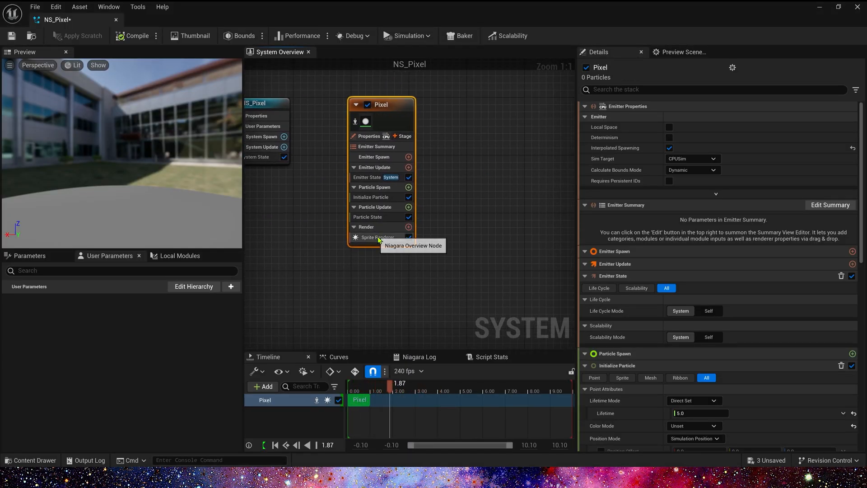
{"action": "left_click", "coordinate": [408, 227]}
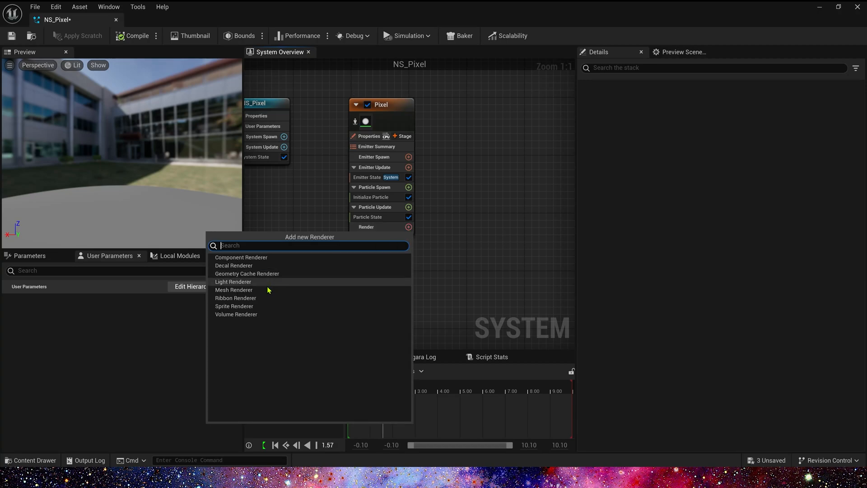
{"action": "left_click", "coordinate": [233, 290]}
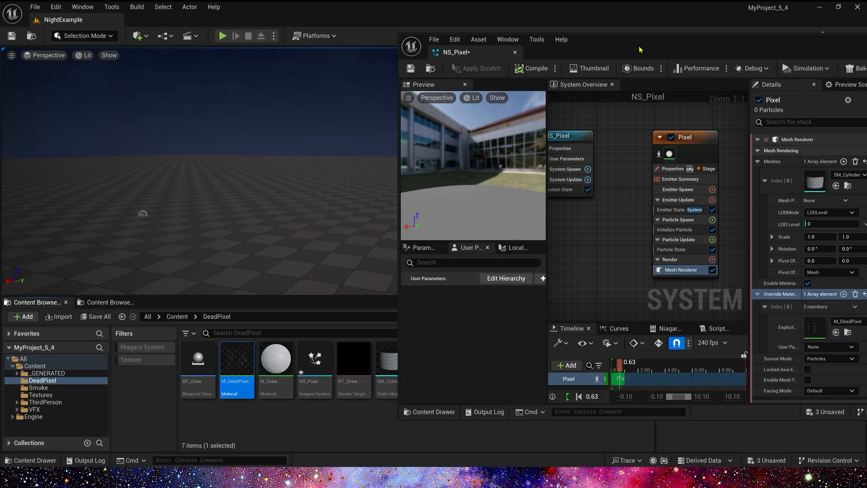
Step: Set Emitter State to Self life cycle and Once loop, and add Spawn Rate 30
{"action": "left_click", "coordinate": [838, 8]}
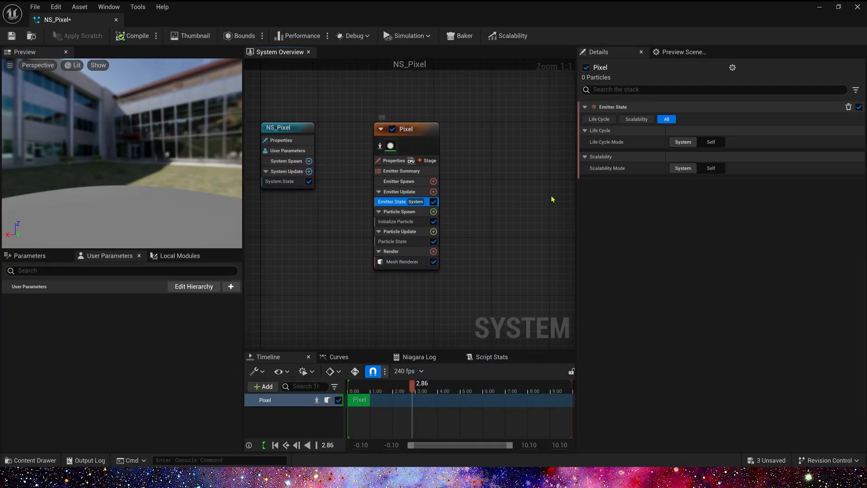
{"action": "left_click", "coordinate": [711, 141]}
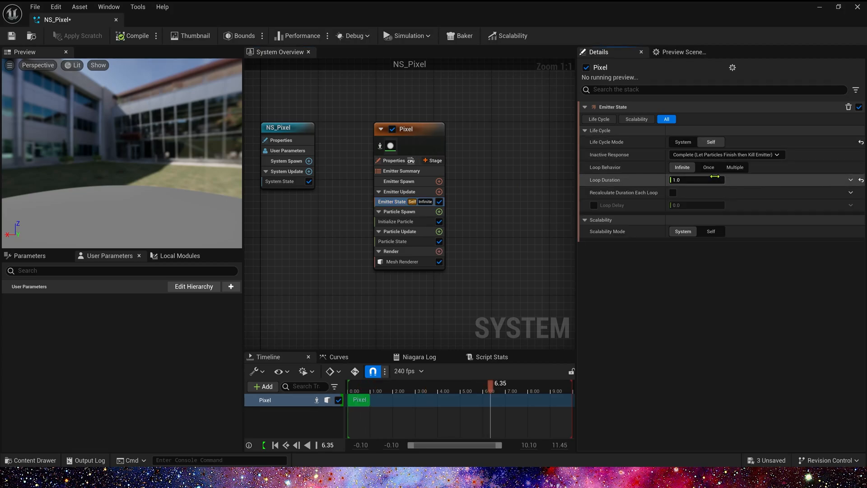
{"action": "left_click", "coordinate": [708, 167]}
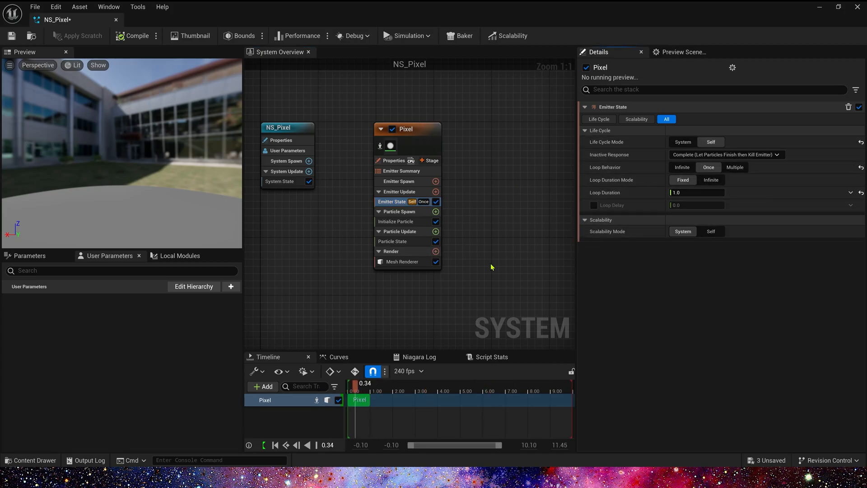
{"action": "left_click", "coordinate": [436, 182]}
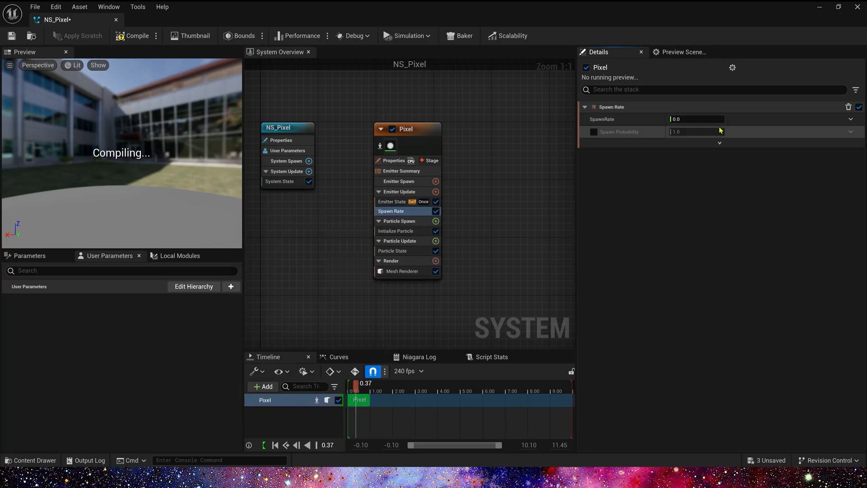
{"action": "type", "text": "30.0"}
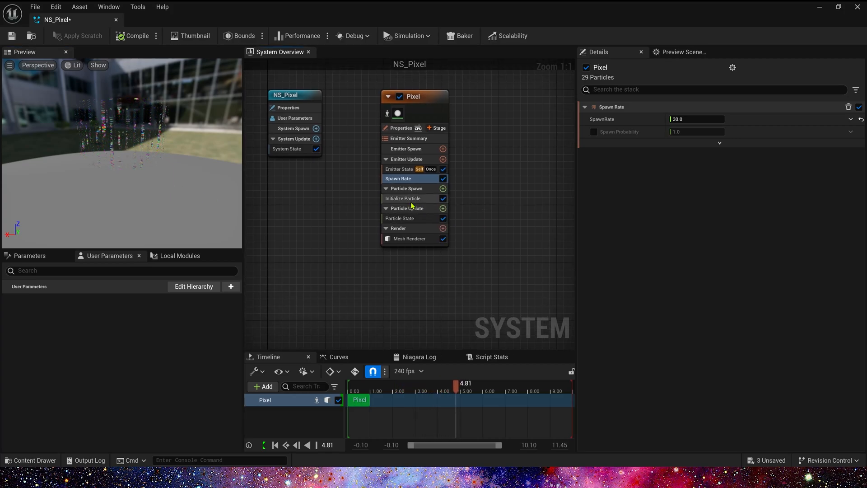
Step: Give particles random lifetime 1.5–3.0, Direct Set colour, and Z position offset 1000
{"action": "left_click", "coordinate": [404, 198]}
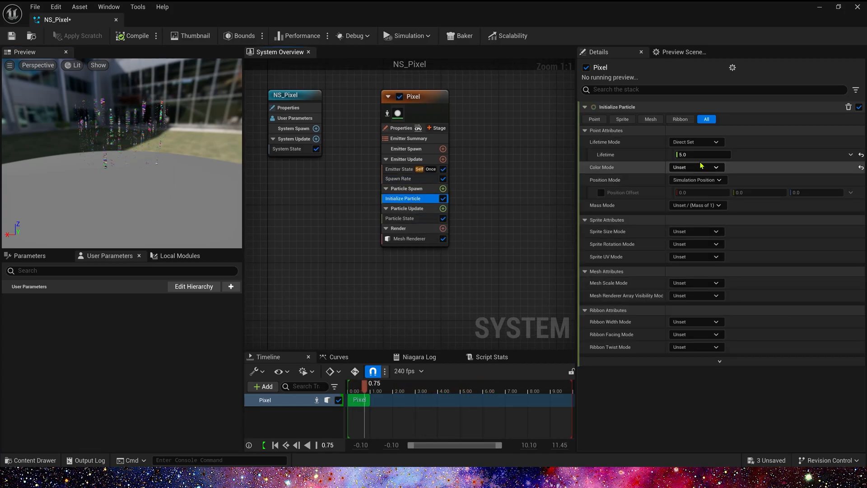
{"action": "left_click", "coordinate": [714, 141]}
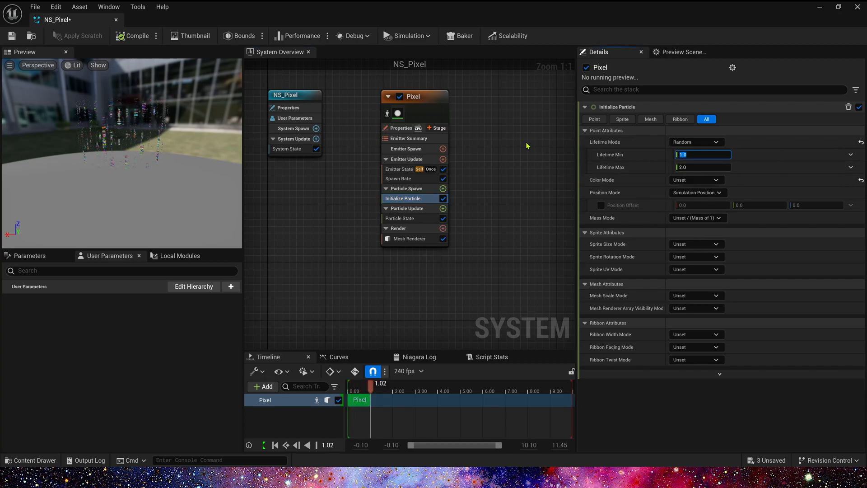
{"action": "type", "text": "1.5"}
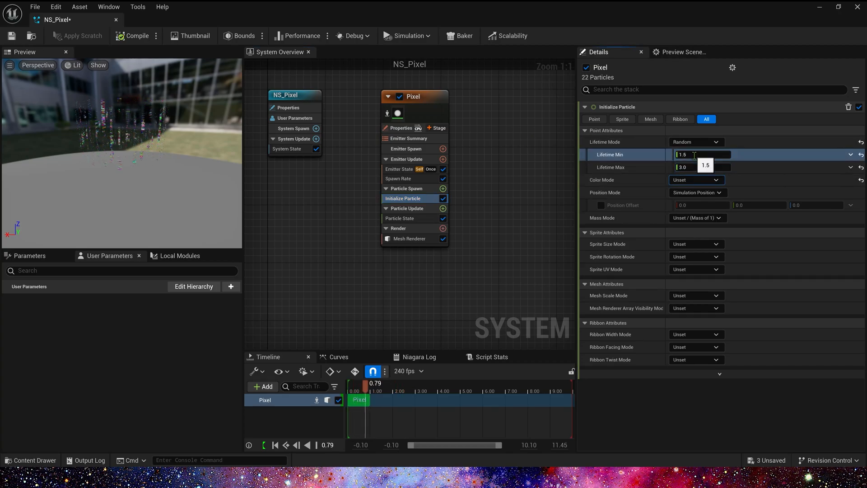
{"action": "left_click", "coordinate": [697, 180]}
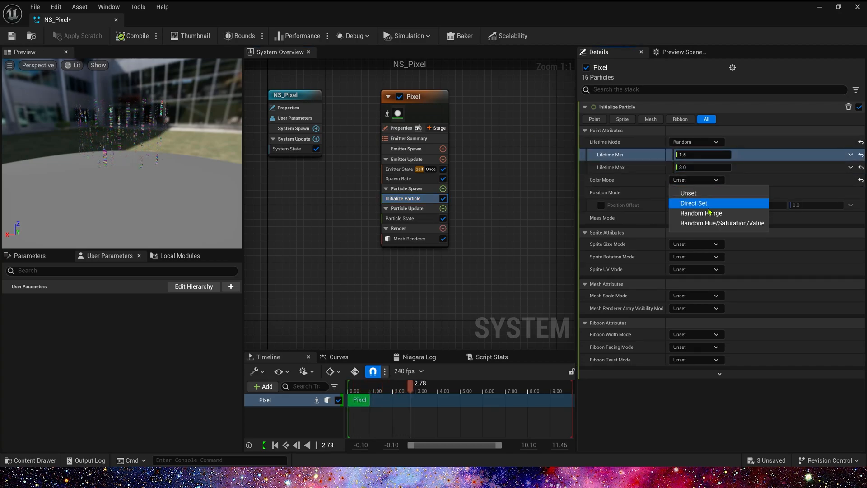
{"action": "left_click", "coordinate": [693, 203]}
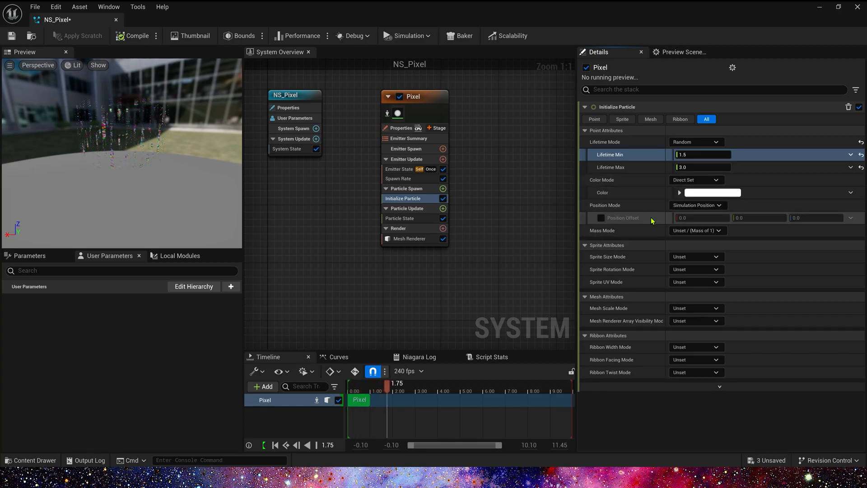
{"action": "left_click", "coordinate": [600, 217]}
{"action": "type", "text": "add"}
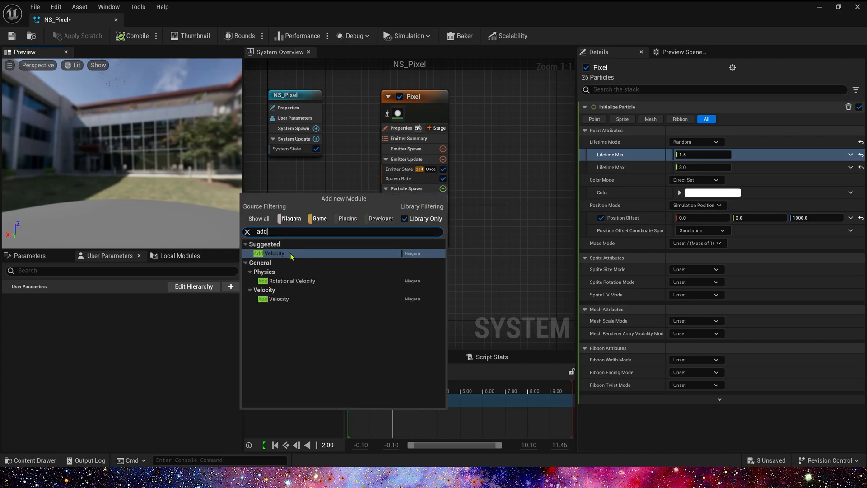
Step: Set Add Velocity to a Random Range Vector with Z from -6000 to -100
{"action": "left_click", "coordinate": [275, 254]}
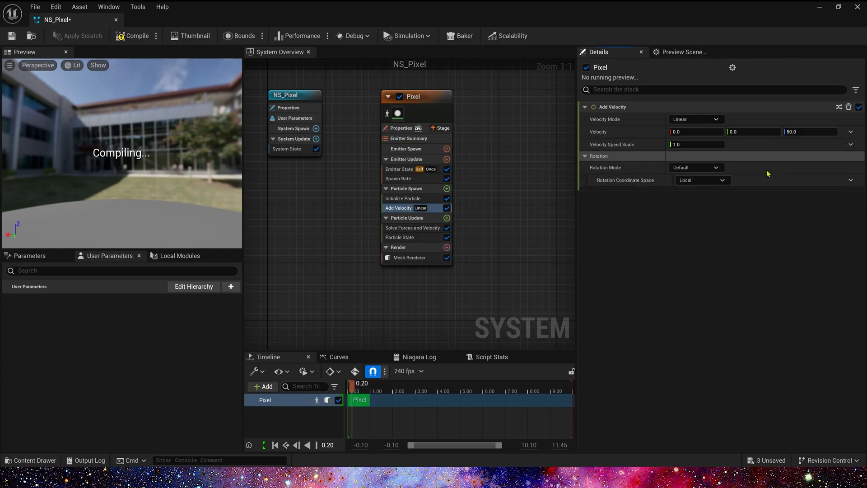
{"action": "left_click", "coordinate": [412, 236]}
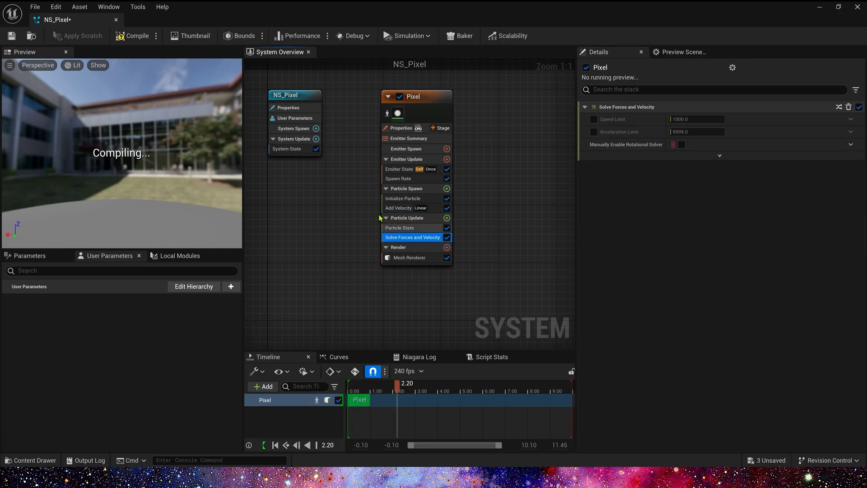
{"action": "left_click", "coordinate": [399, 208]}
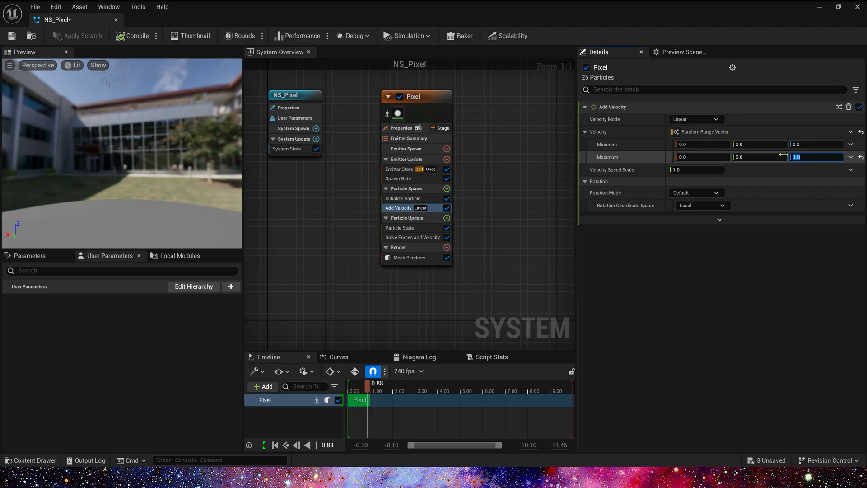
{"action": "type", "text": "-600"}
{"action": "type", "text": "ini"}
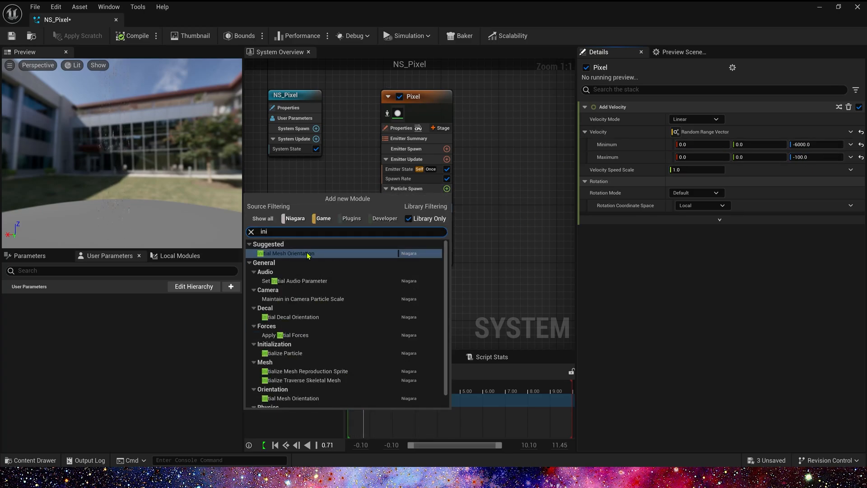
Step: Add Initial Mesh Orientation with mode None and a random rotation, Z max 1, mesh space
{"action": "left_click", "coordinate": [287, 253]}
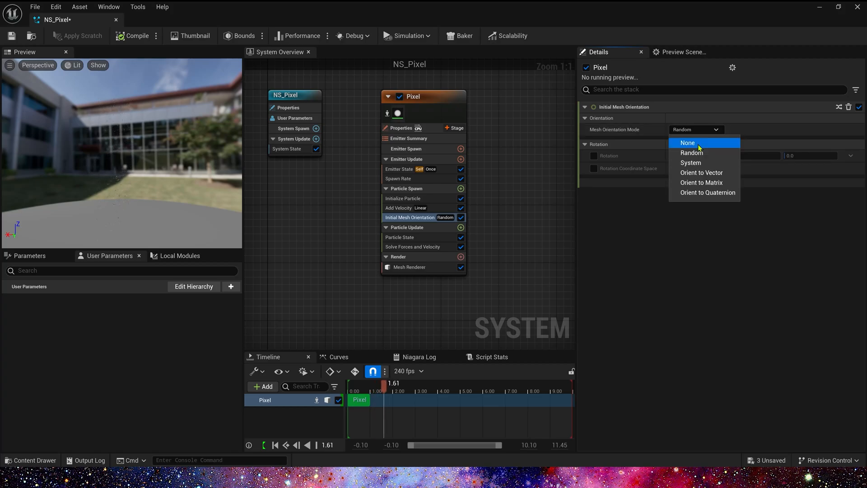
{"action": "left_click", "coordinate": [687, 142]}
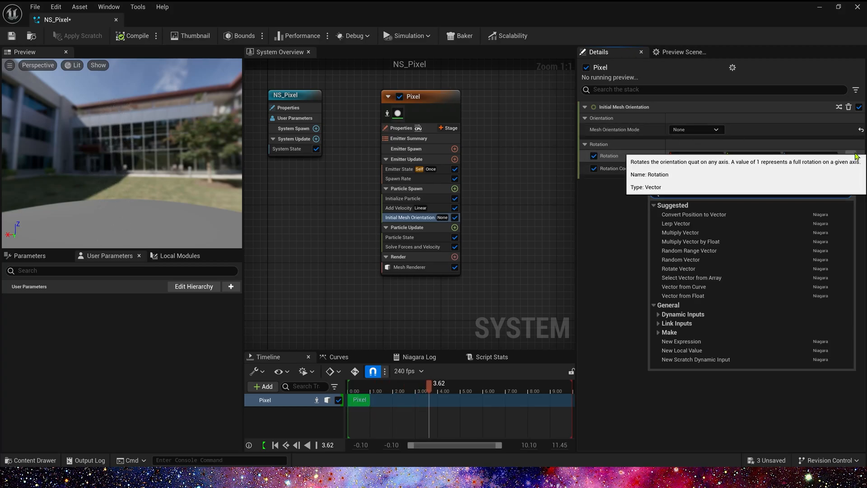
{"action": "left_click", "coordinate": [690, 251]}
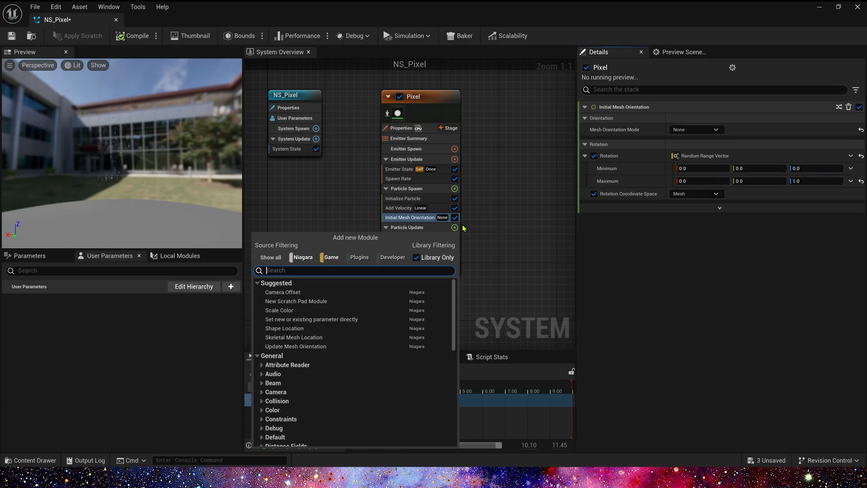
Step: Add Update Mesh Orientation with a random rotation vector, Z from -1 to 1
{"action": "type", "text": "up"}
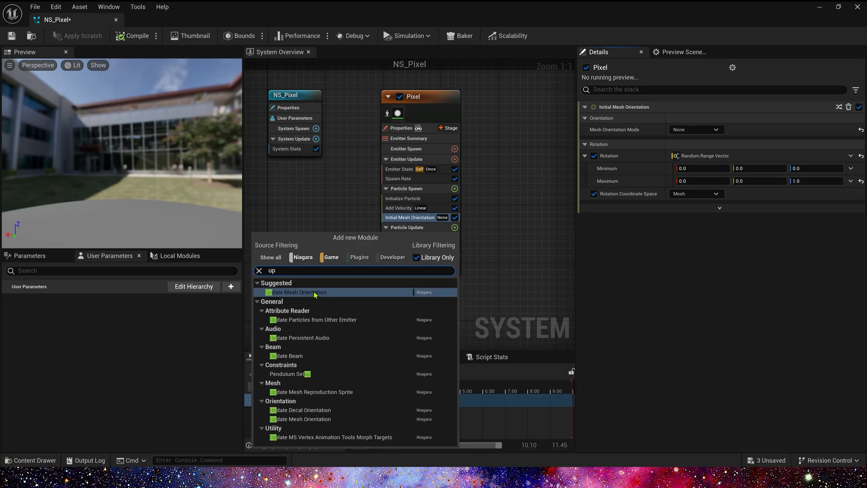
{"action": "left_click", "coordinate": [298, 292]}
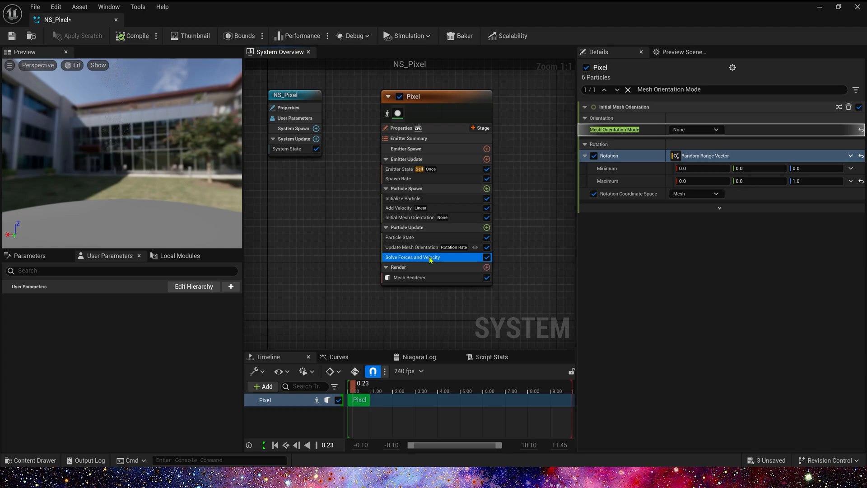
{"action": "left_click", "coordinate": [411, 247]}
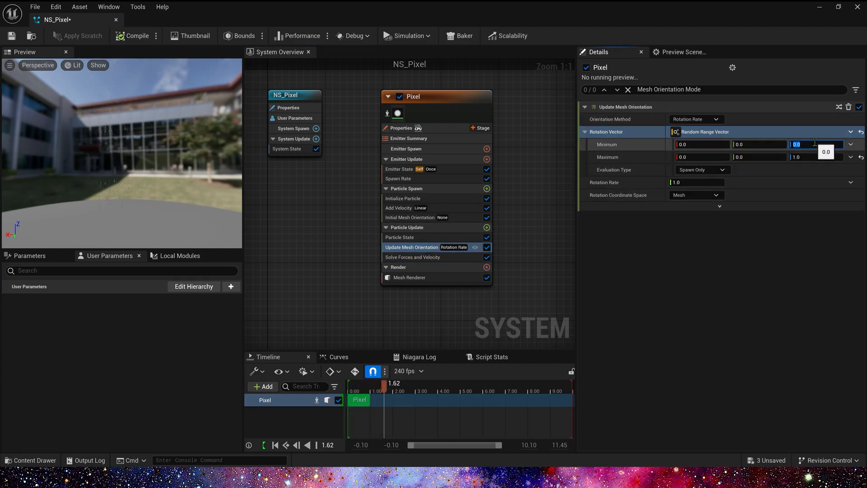
{"action": "type", "text": "-1.0"}
{"action": "type", "text": "colo"}
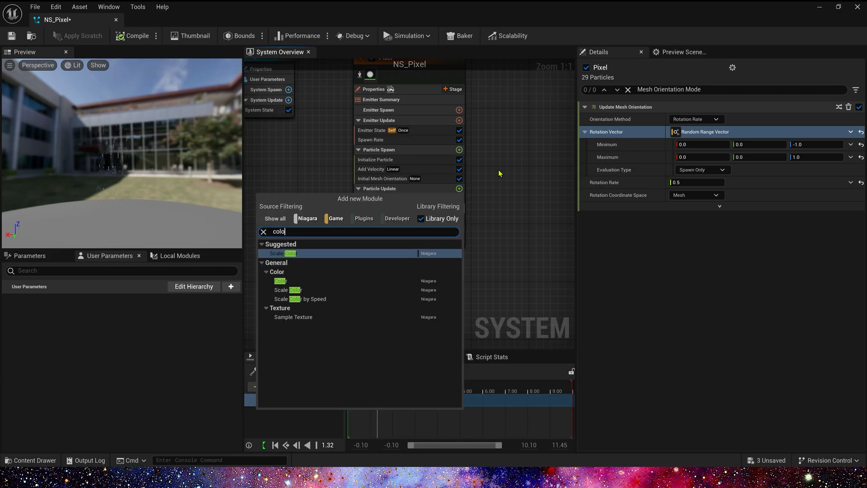
Step: Add a Color module using Color from Curve, stop times 0.3 and 0.5, with an orange stop
{"action": "left_click", "coordinate": [281, 281]}
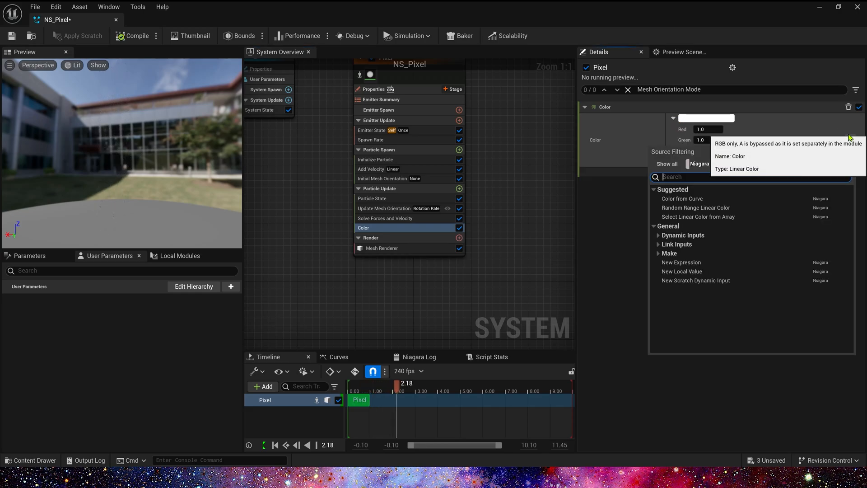
{"action": "type", "text": "cur"}
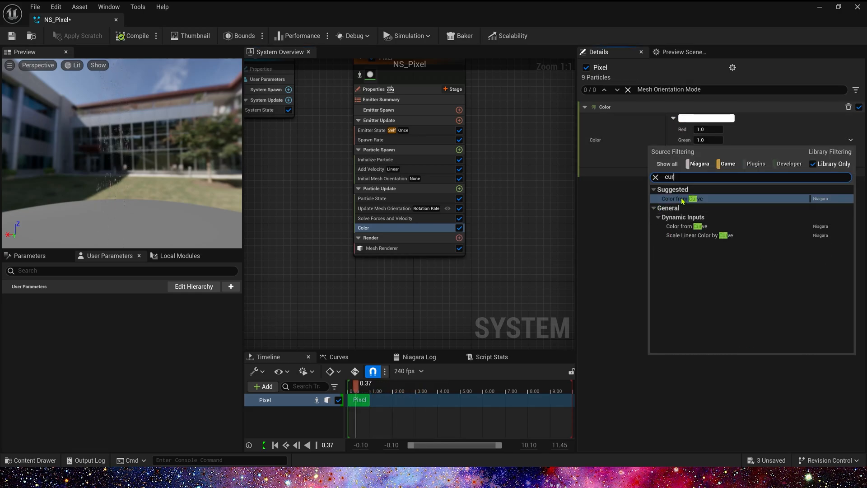
{"action": "left_click", "coordinate": [682, 199]}
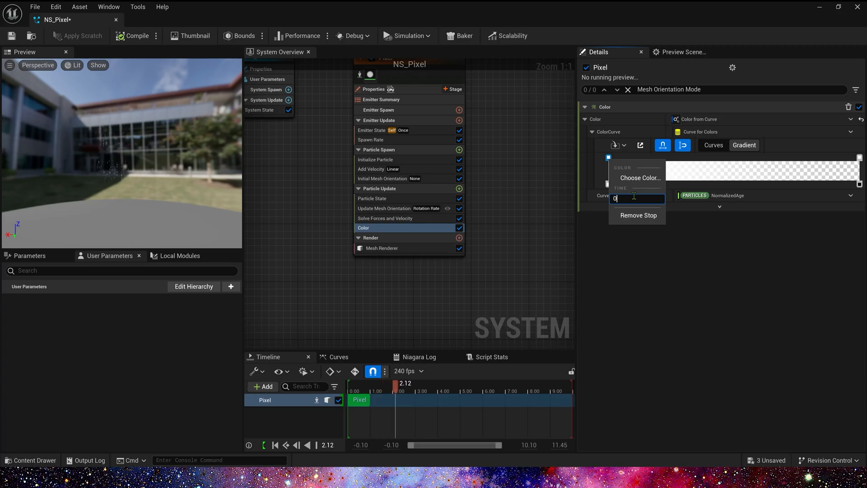
{"action": "type", "text": "0.3"}
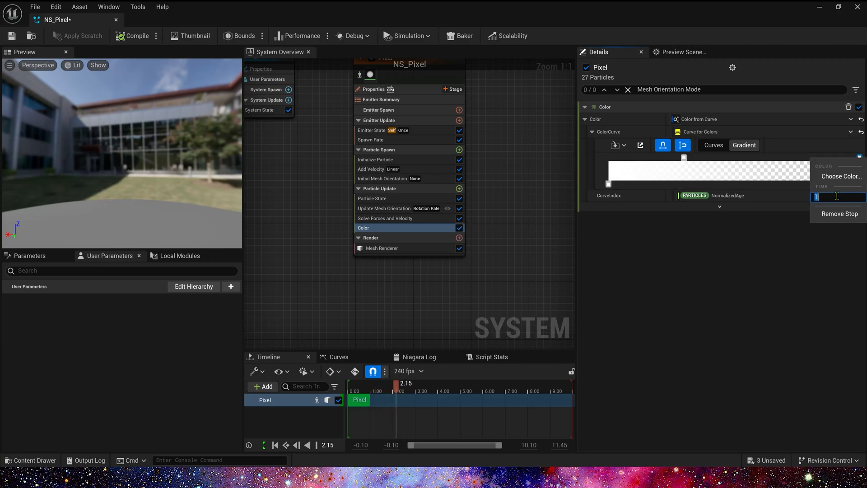
{"action": "type", "text": ".5"}
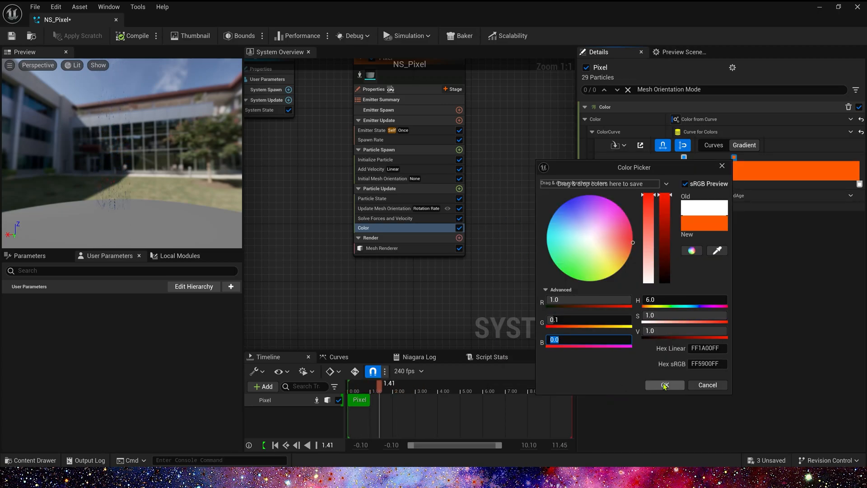
{"action": "left_click", "coordinate": [664, 385]}
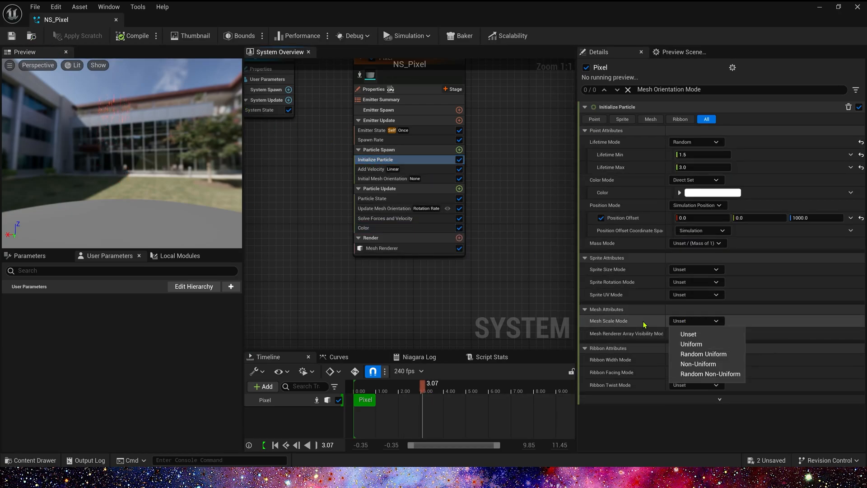
Step: Set the Mesh Scale Mode in the Pixel emitter's Initialize Particle module
{"action": "left_click", "coordinate": [711, 374]}
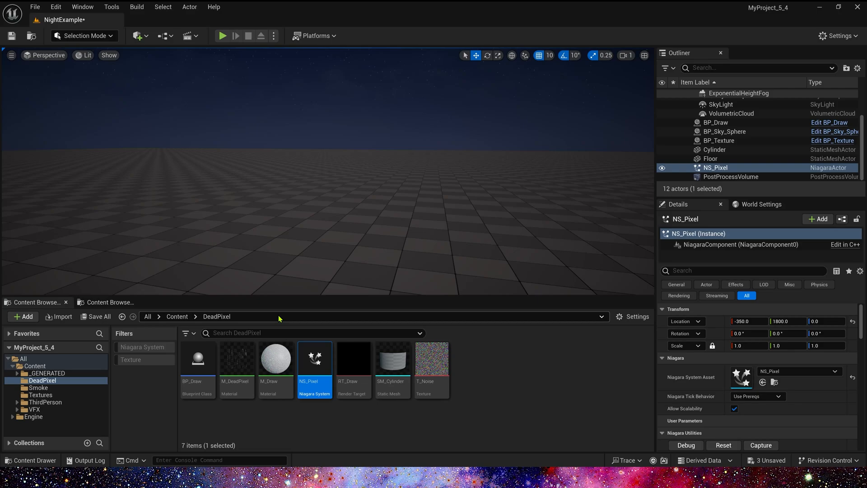
{"action": "mouse_move", "coordinate": [251, 408]}
{"action": "type", "text": "d"}
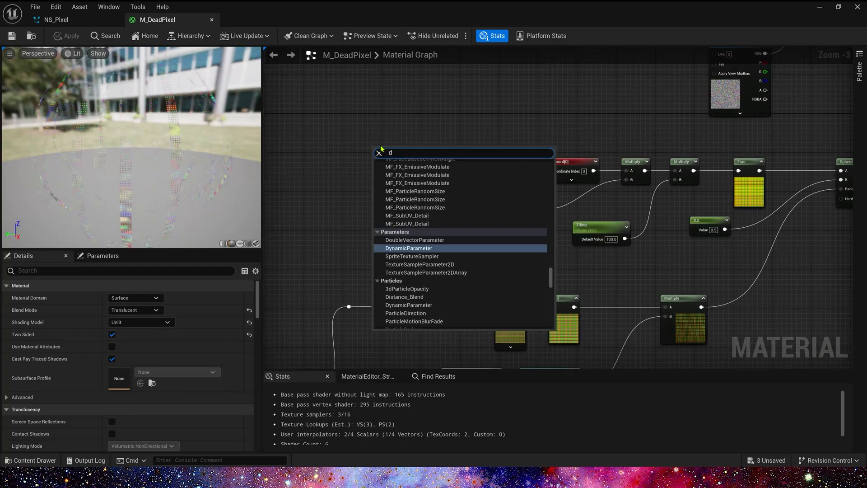
Step: Add a Dynamic Parameter node to M_DeadPixel and rename its fourth output Tiling_Noise
{"action": "left_click", "coordinate": [408, 247]}
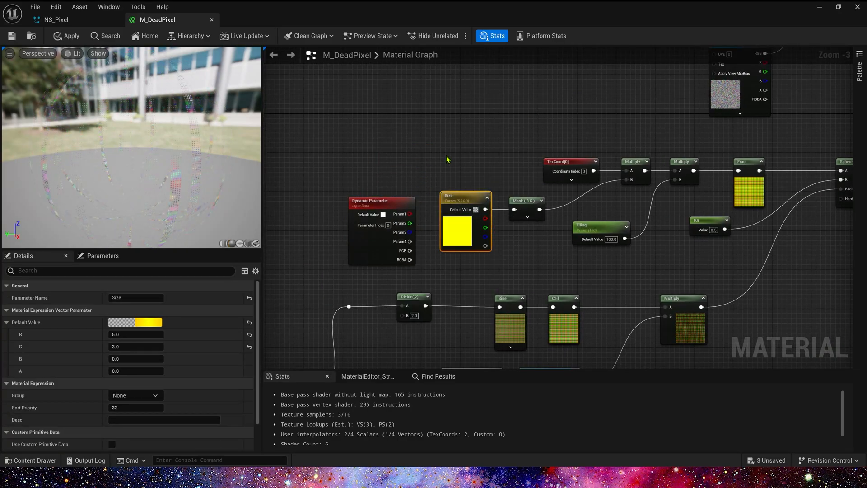
{"action": "left_click", "coordinate": [525, 200]}
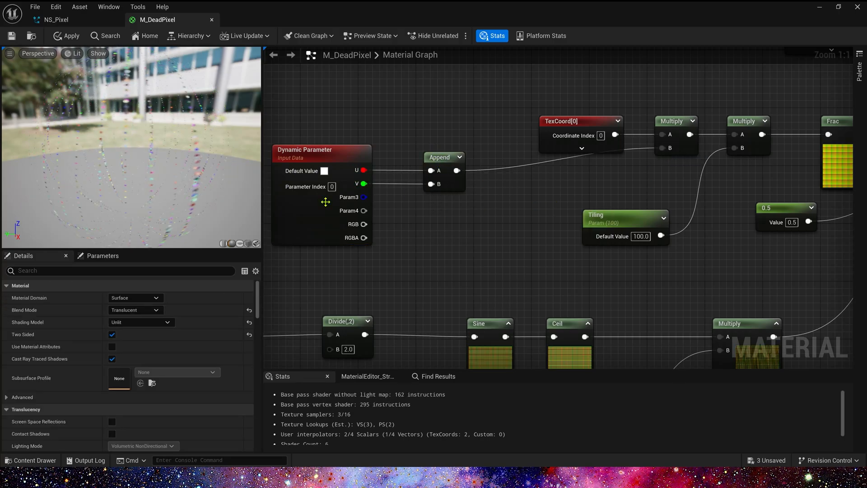
{"action": "left_click", "coordinate": [321, 197]}
{"action": "type", "text": "Tiling"}
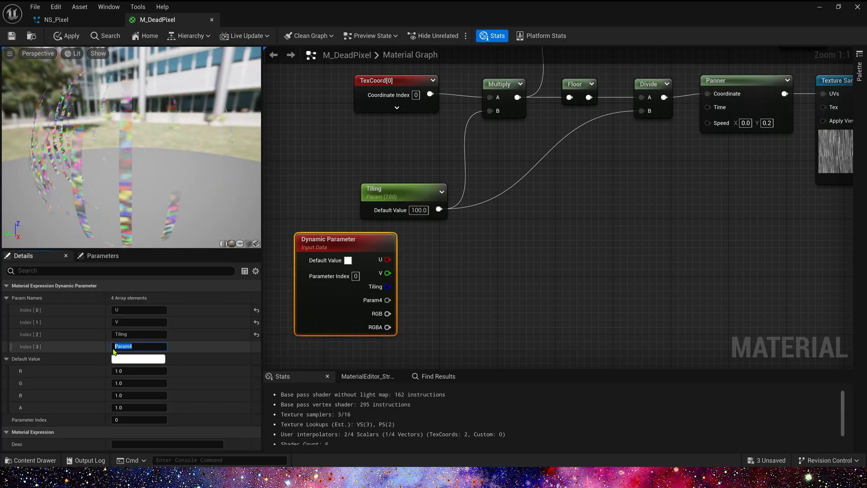
{"action": "left_click", "coordinate": [381, 192]}
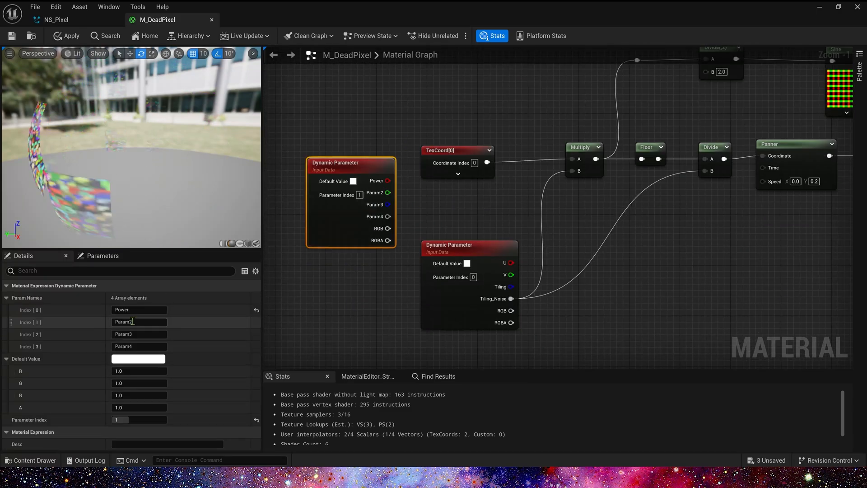
Step: Name the second output Random, then add a Particle Random Value node feeding the Add node
{"action": "left_click", "coordinate": [504, 136]}
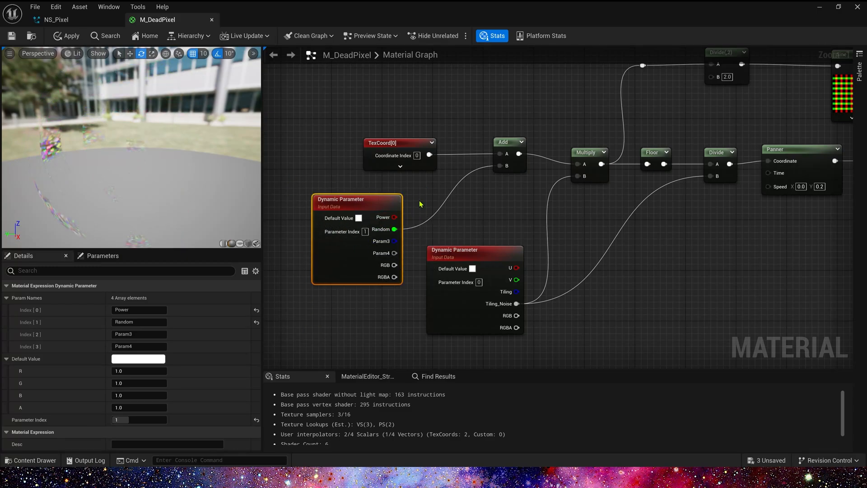
{"action": "right_click", "coordinate": [420, 203]}
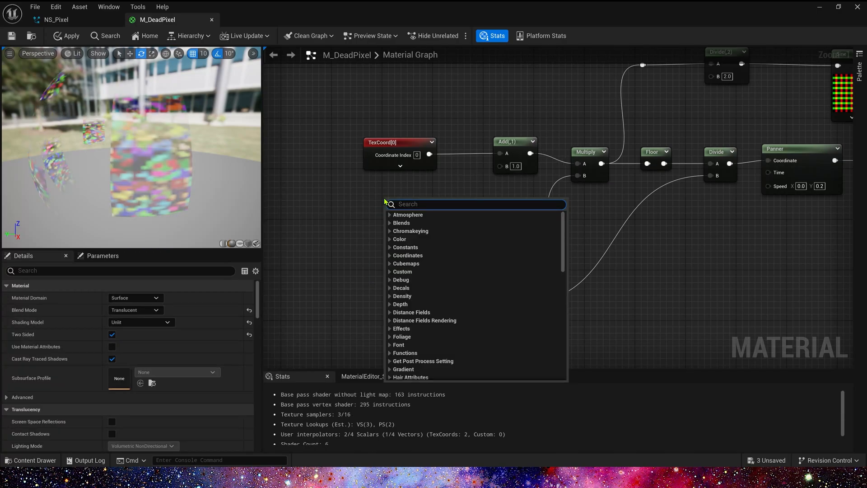
{"action": "type", "text": "par"}
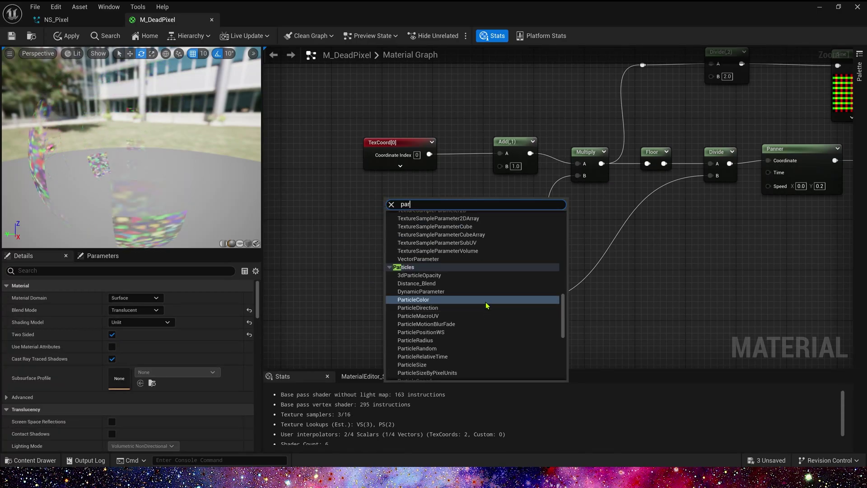
{"action": "left_click", "coordinate": [421, 291]}
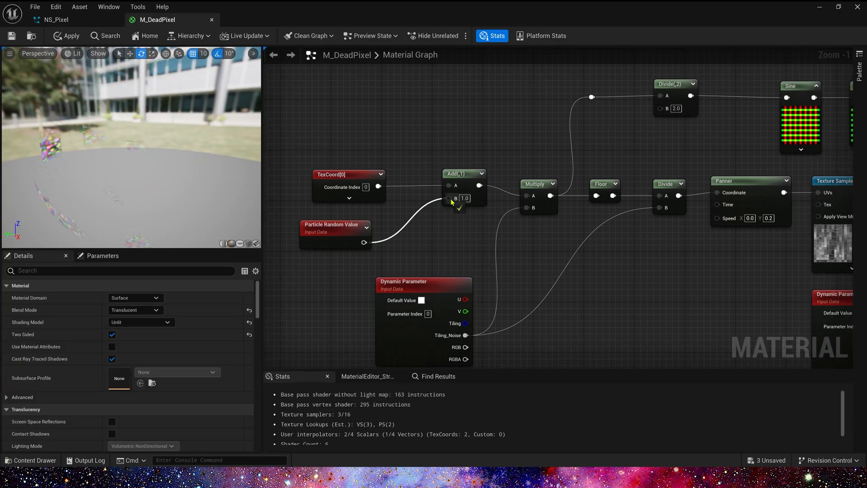
{"action": "left_click", "coordinate": [332, 232]}
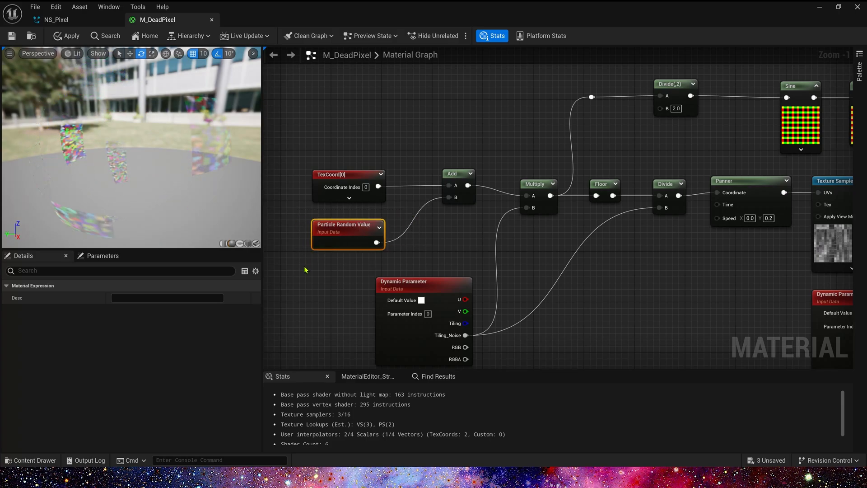
{"action": "scroll", "scroll_direction": "down", "scroll_amount": 3}
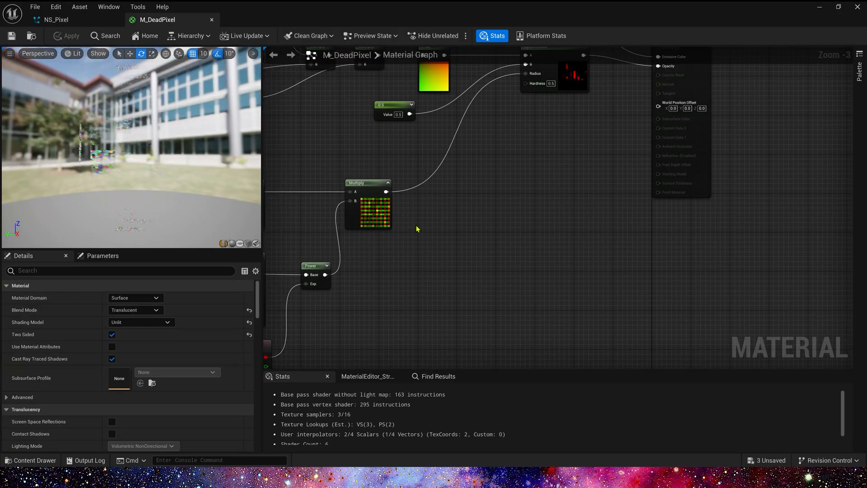
{"action": "mouse_move", "coordinate": [542, 192]}
{"action": "type", "text": "par"}
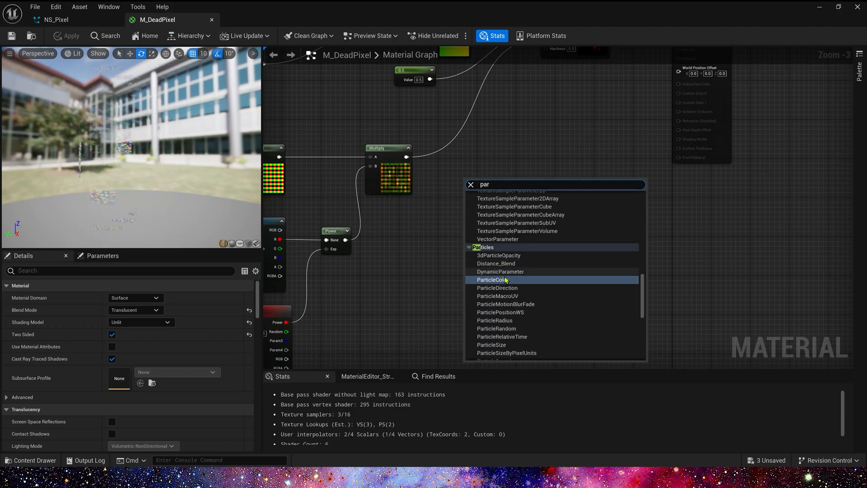
Step: Add Particle Color and OneMinus nodes, set Fresnel Base Reflect 0.1, and apply the material
{"action": "left_click", "coordinate": [491, 279]}
{"action": "type", "text": "1-"}
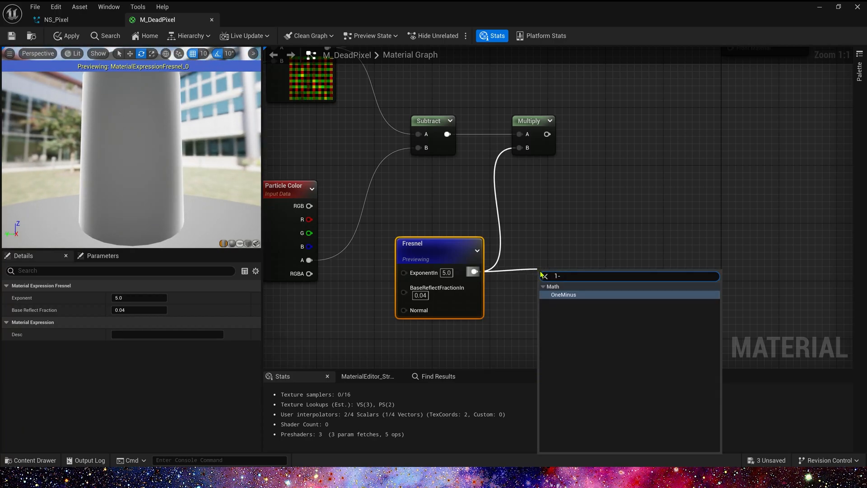
{"action": "left_click", "coordinate": [563, 294]}
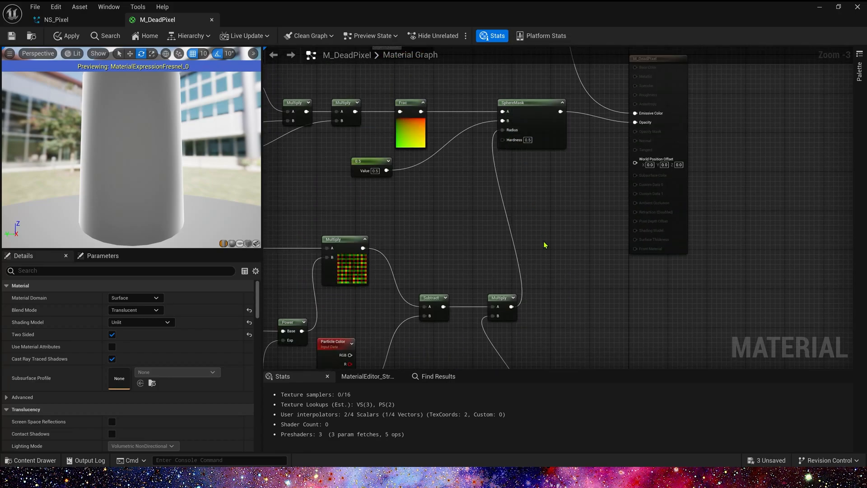
{"action": "right_click", "coordinate": [497, 161]}
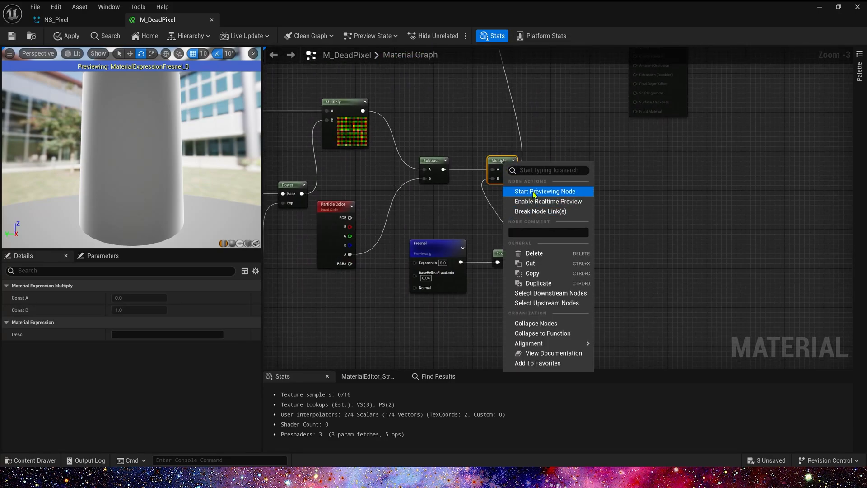
{"action": "left_click", "coordinate": [544, 190]}
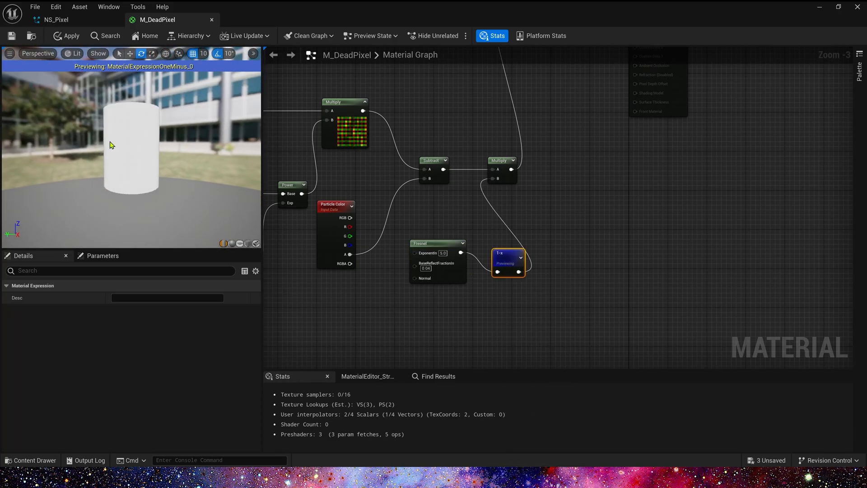
{"action": "left_click_drag", "start_coordinate": [111, 145], "coordinate": [94, 158]}
{"action": "type", "text": "1"}
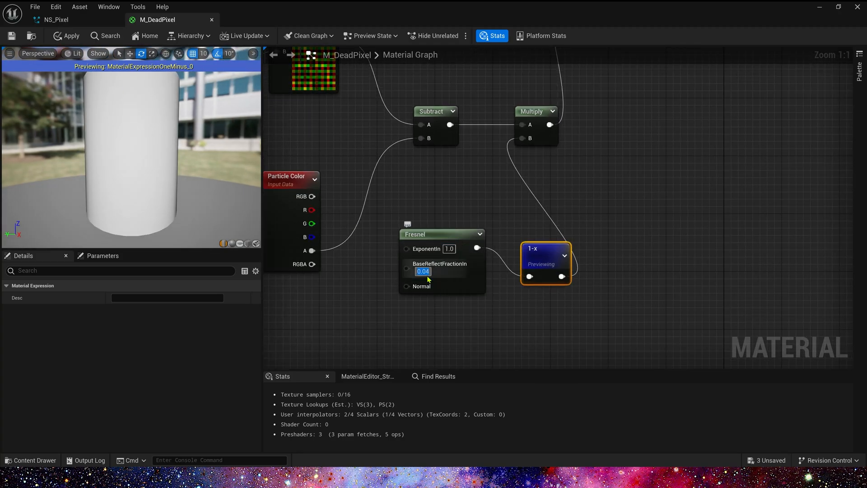
{"action": "type", "text": "0.1"}
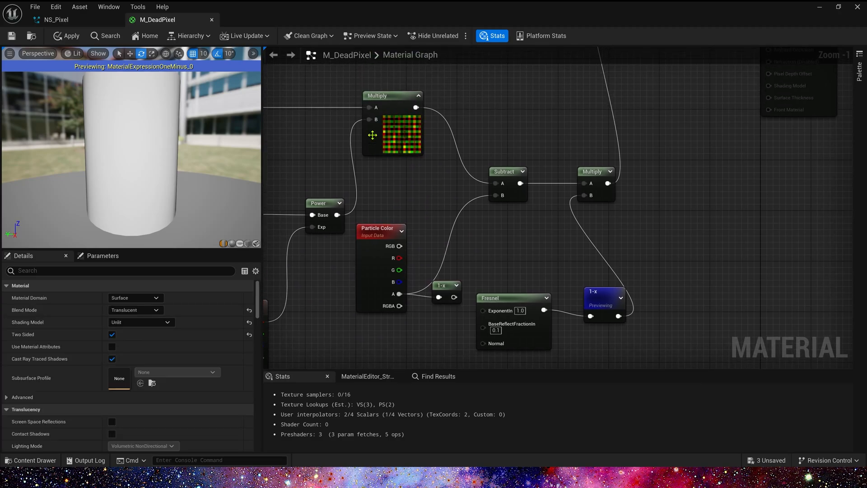
{"action": "mouse_move", "coordinate": [481, 222]}
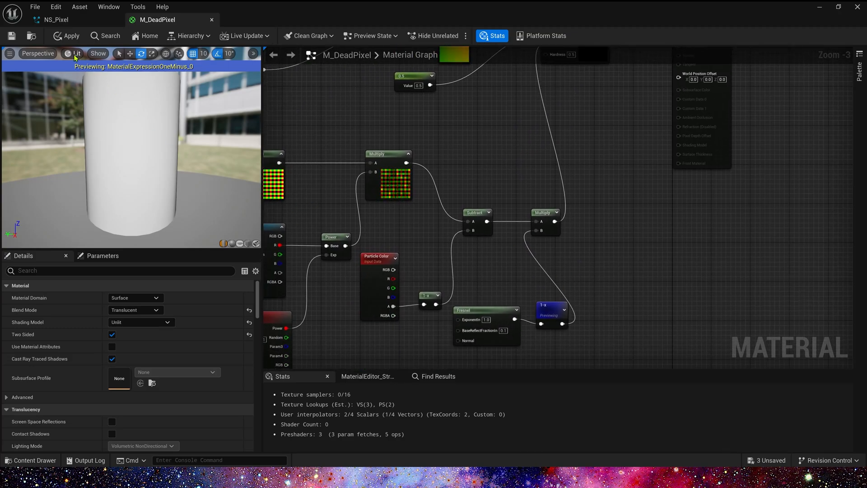
{"action": "left_click", "coordinate": [65, 35]}
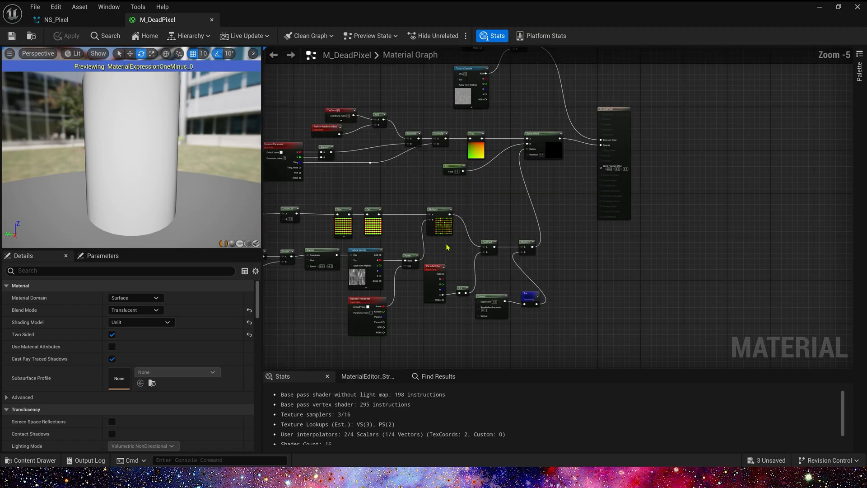
{"action": "left_click", "coordinate": [55, 19]}
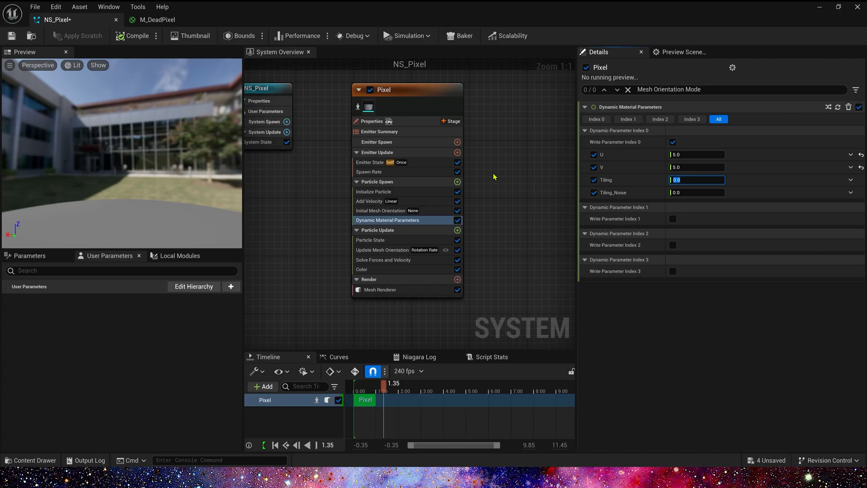
Step: Set Tiling to 100, enable Write Parameter Index 1, and edit the Power value
{"action": "type", "text": "100.0"}
{"action": "left_click", "coordinate": [697, 193]}
{"action": "type", "text": "15"}
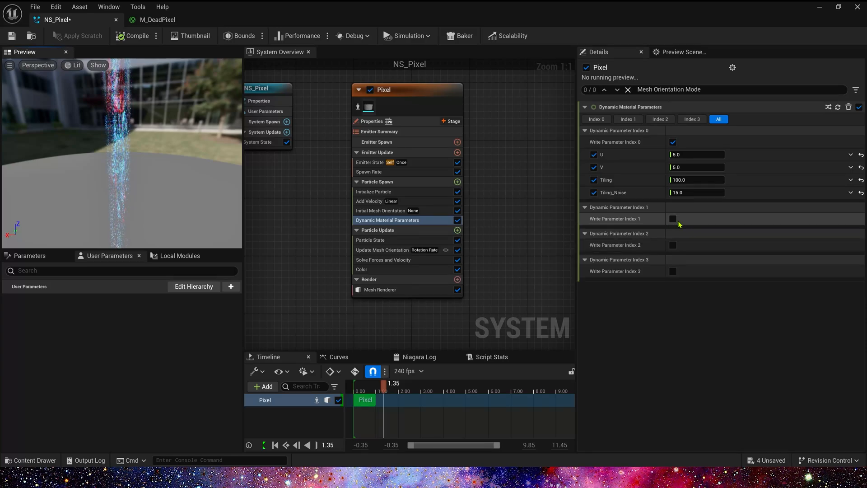
{"action": "left_click", "coordinate": [673, 218]}
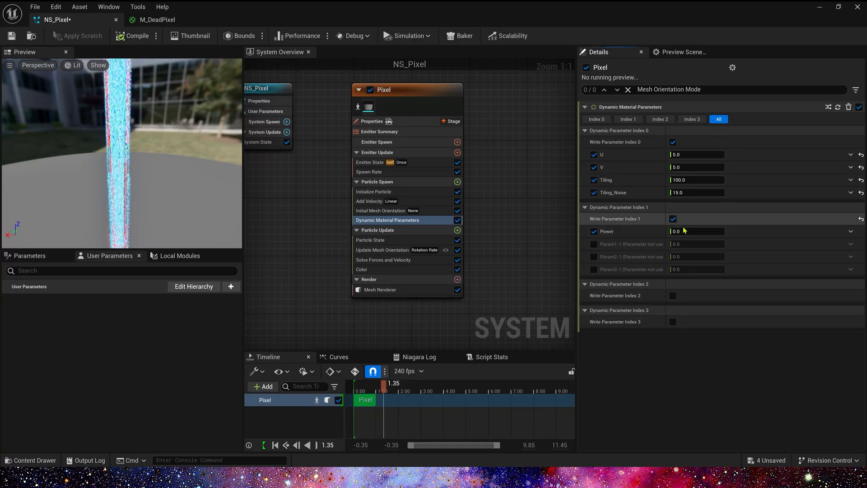
{"action": "mouse_move", "coordinate": [606, 231]}
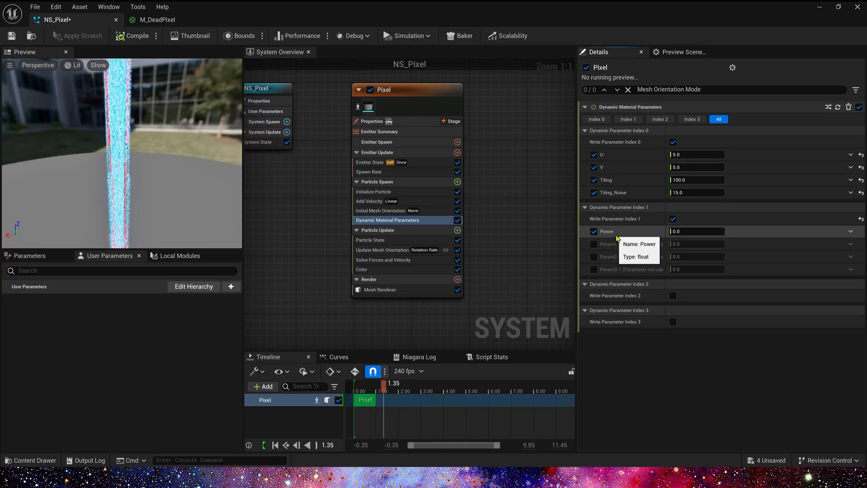
{"action": "left_click", "coordinate": [697, 231]}
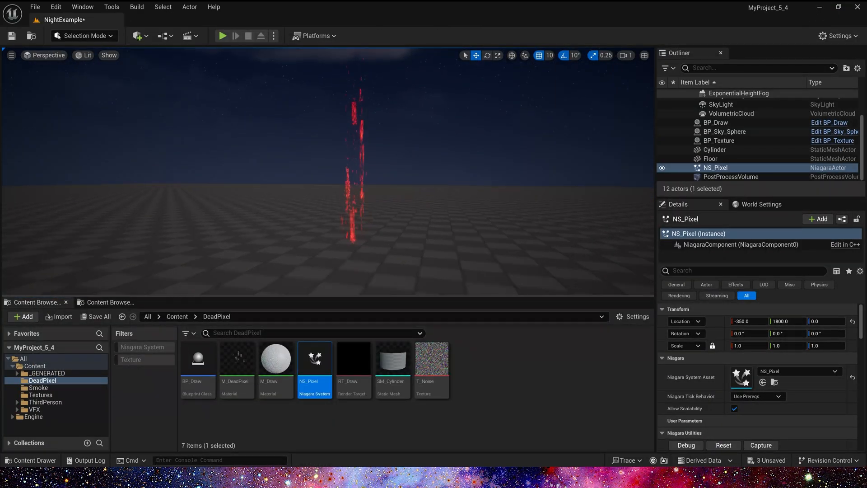
Step: Drive the Pixel emitter's Scale Alpha from a fade-out curve, then reset NS_Pixel in the level
{"action": "double_click", "coordinate": [314, 358]}
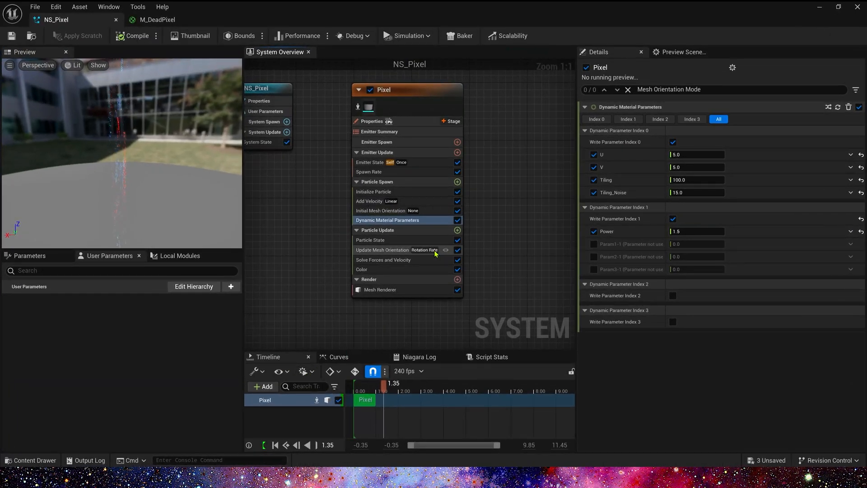
{"action": "left_click", "coordinate": [362, 270]}
{"action": "type", "text": "cu"}
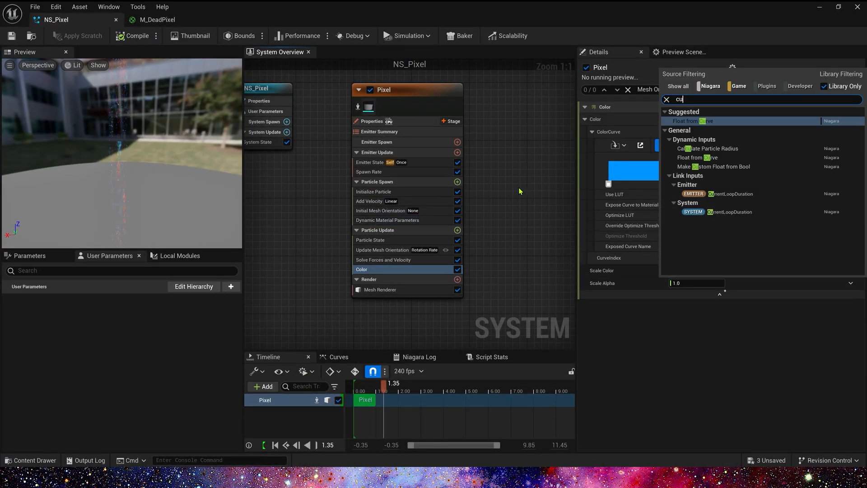
{"action": "left_click", "coordinate": [694, 120]}
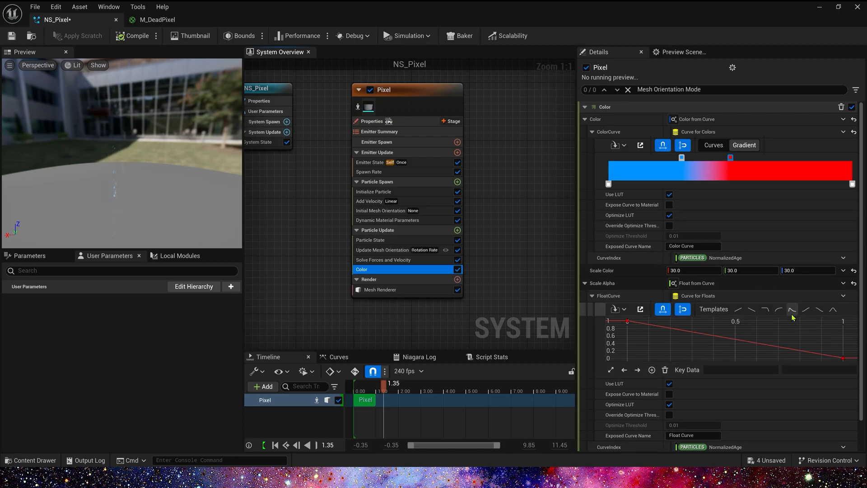
{"action": "left_click", "coordinate": [791, 310]}
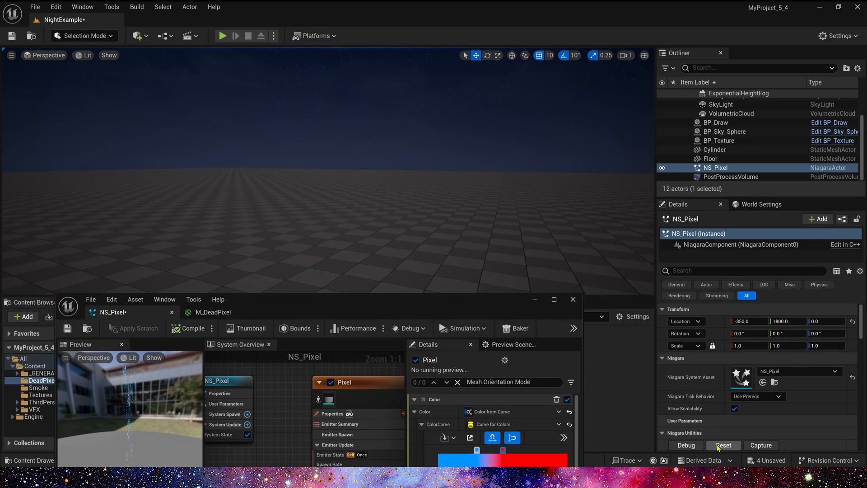
{"action": "left_click", "coordinate": [724, 446]}
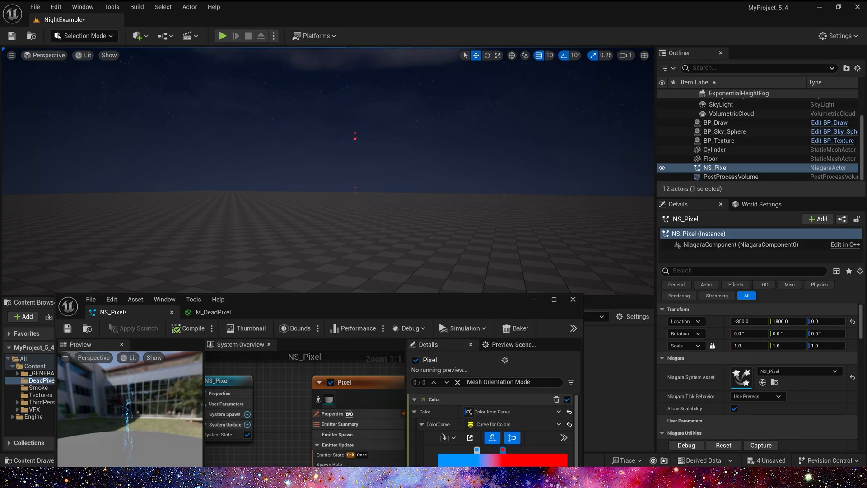
{"action": "left_click", "coordinate": [554, 299]}
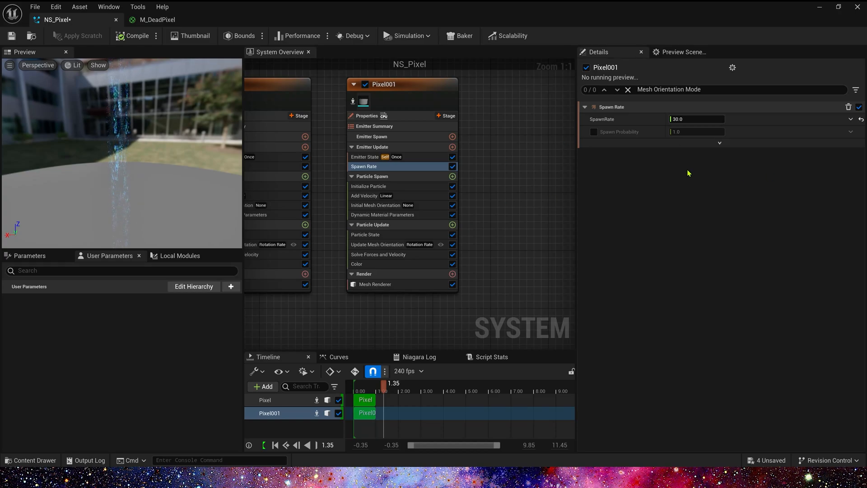
Step: Set Pixel001's Initialize Particle Position Offset Z to -200 and maximum mesh height 5
{"action": "left_click", "coordinate": [370, 187]}
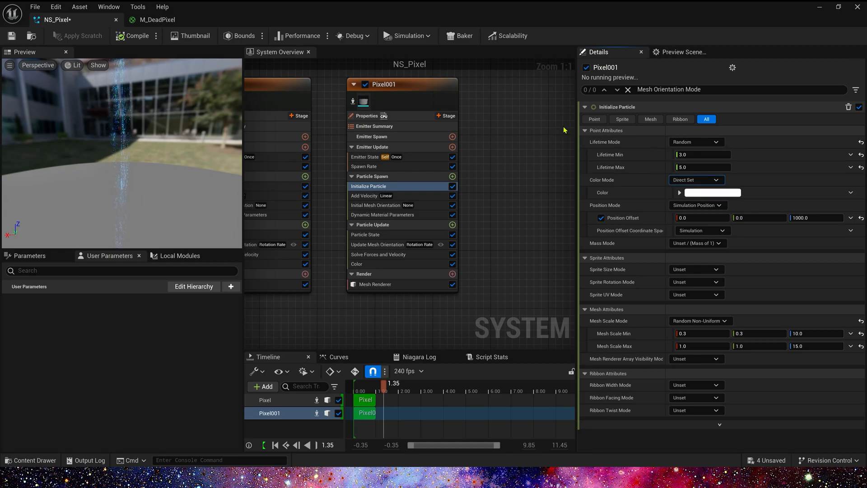
{"action": "left_click", "coordinate": [623, 218]}
{"action": "type", "text": "-200"}
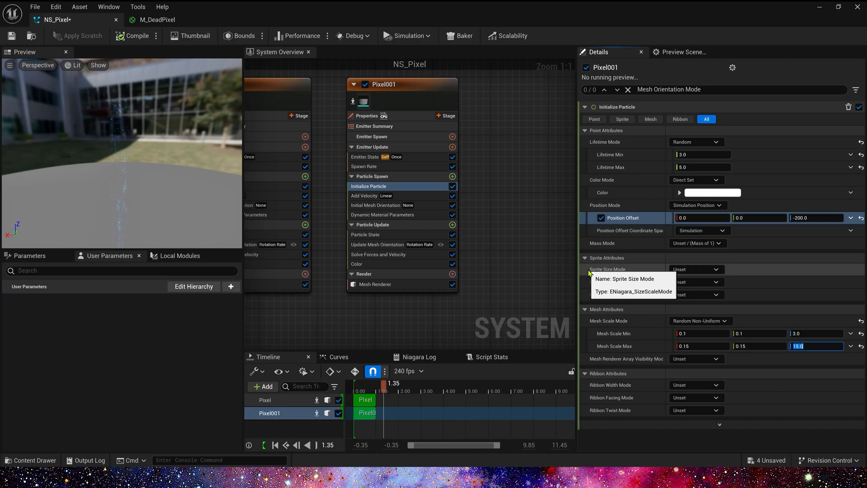
{"action": "type", "text": "5.0"}
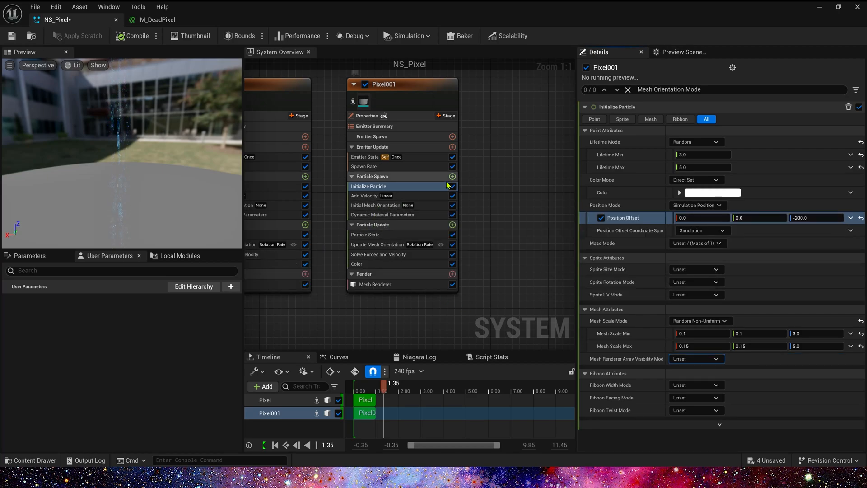
Step: Replace Pixel001's Add Velocity with a cylinder Shape Location of height 10
{"action": "left_click", "coordinate": [371, 195]}
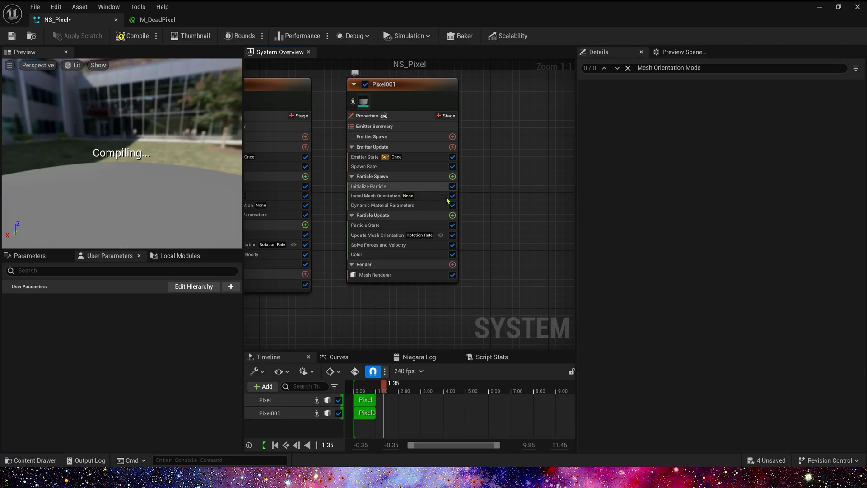
{"action": "left_click", "coordinate": [452, 177]}
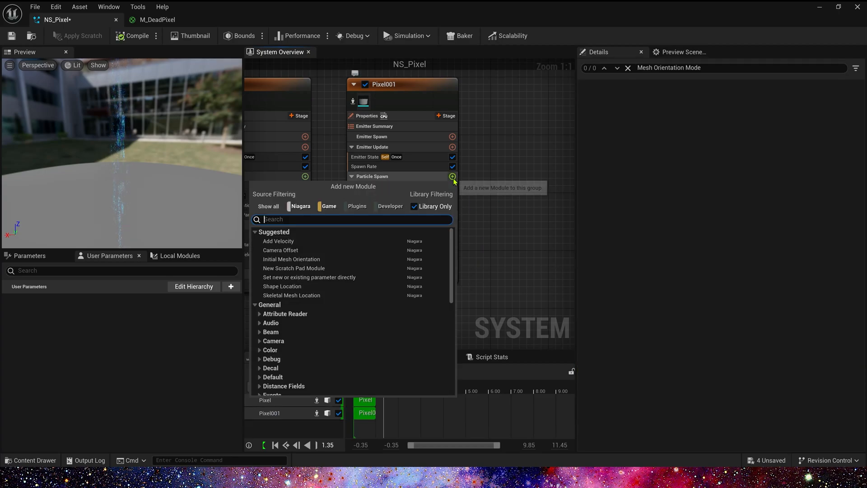
{"action": "left_click", "coordinate": [282, 286]}
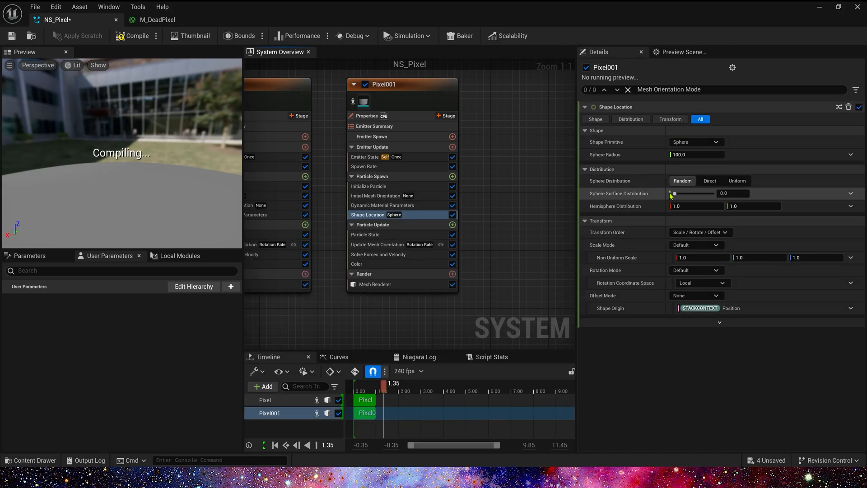
{"action": "left_click", "coordinate": [695, 141]}
{"action": "type", "text": "10"}
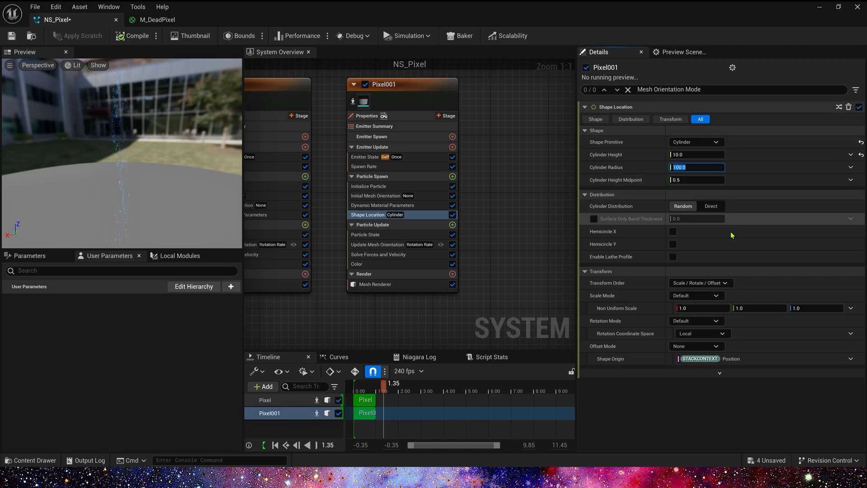
{"action": "left_click", "coordinate": [594, 219]}
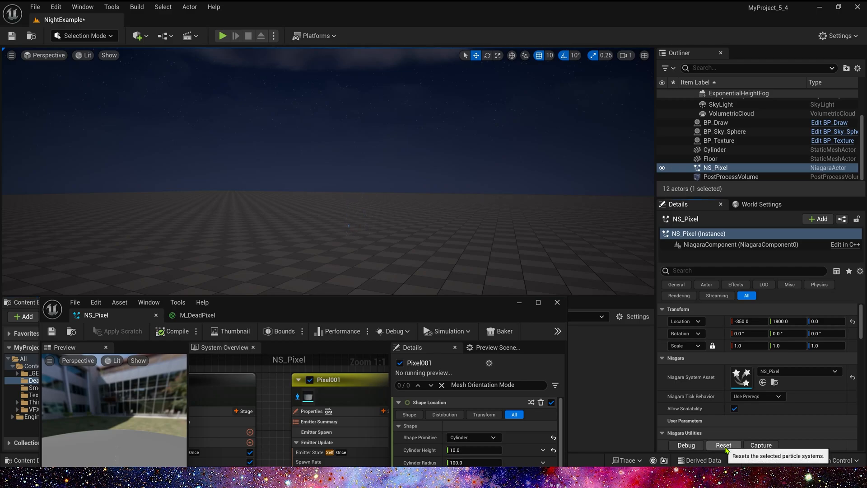
Step: Reset NS_Pixel in the level, tweak Pixel001's Dynamic Material Parameters, and reset again
{"action": "left_click", "coordinate": [723, 446]}
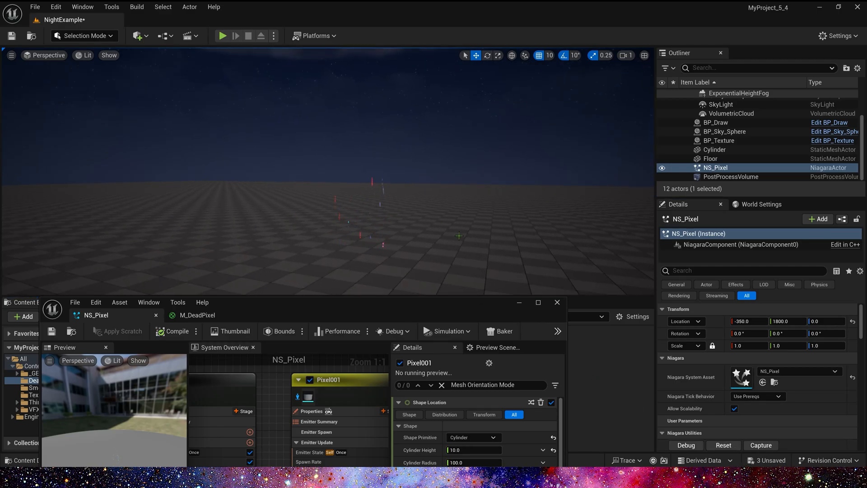
{"action": "left_click", "coordinate": [538, 302]}
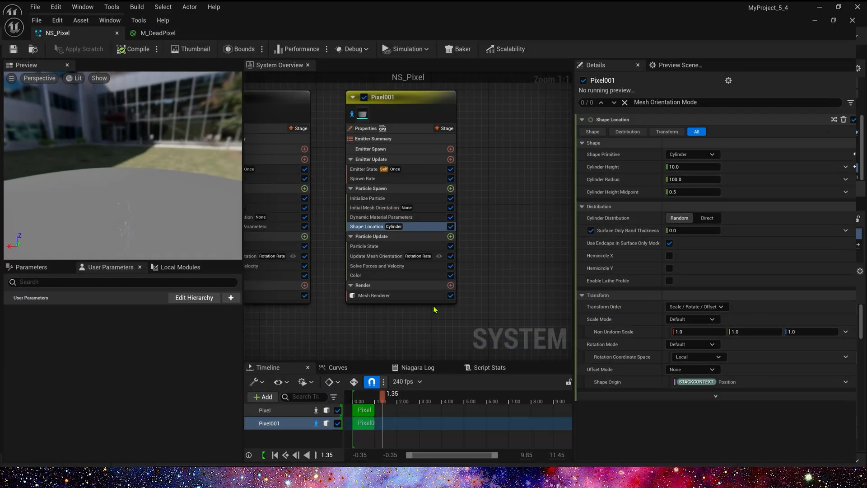
{"action": "left_click", "coordinate": [382, 217]}
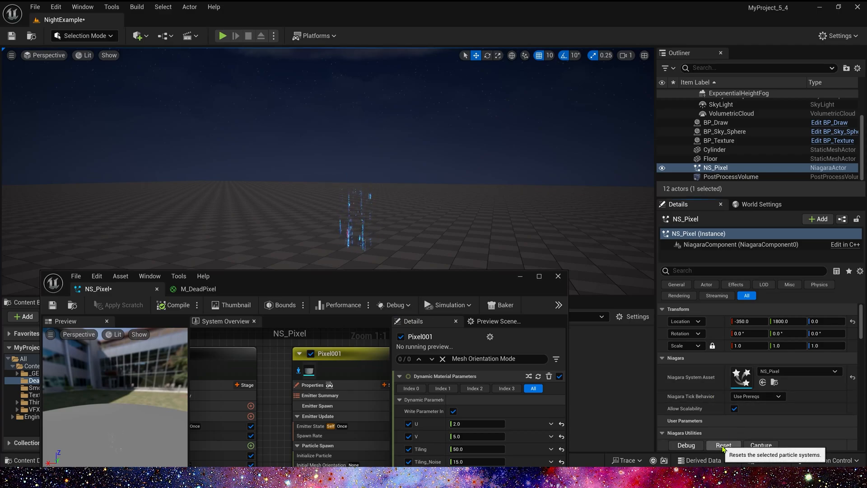
{"action": "left_click", "coordinate": [724, 445]}
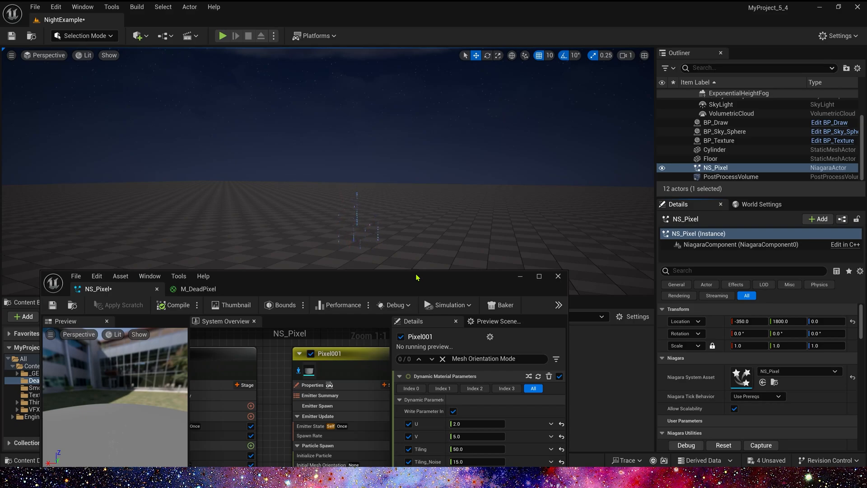
{"action": "left_click", "coordinate": [538, 276]}
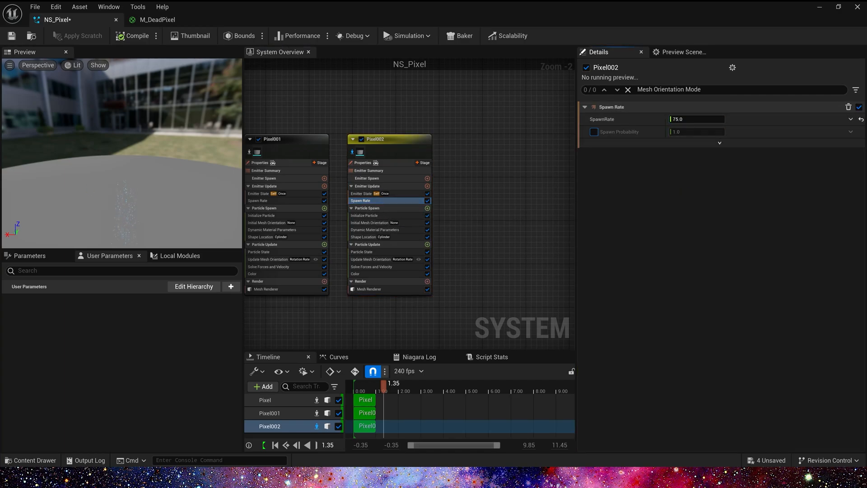
Step: Set Pixel002's Spawn Rate to 30 and enter 0.5 in its Initialize Particle settings
{"action": "left_click", "coordinate": [365, 215]}
{"action": "type", "text": "30"}
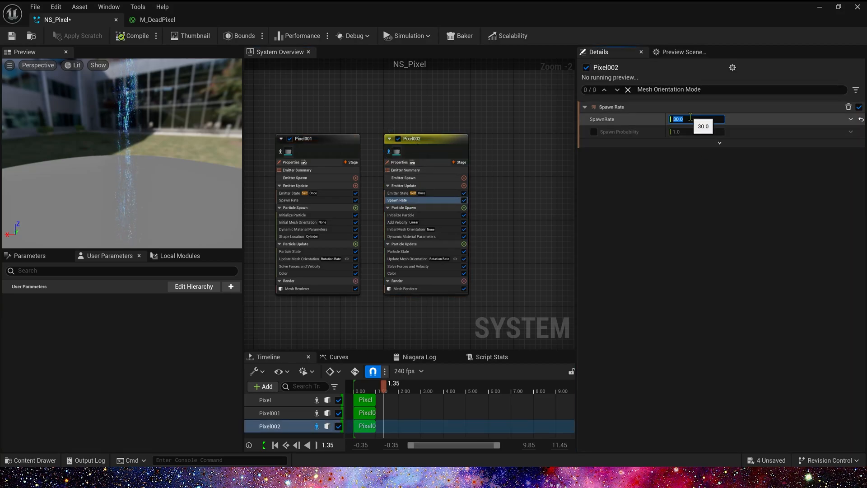
{"action": "left_click", "coordinate": [402, 214]}
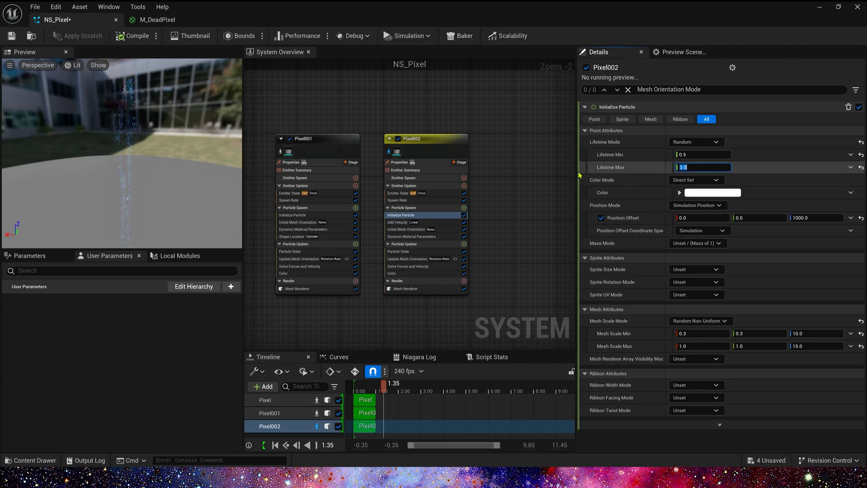
{"action": "mouse_move", "coordinate": [758, 243]}
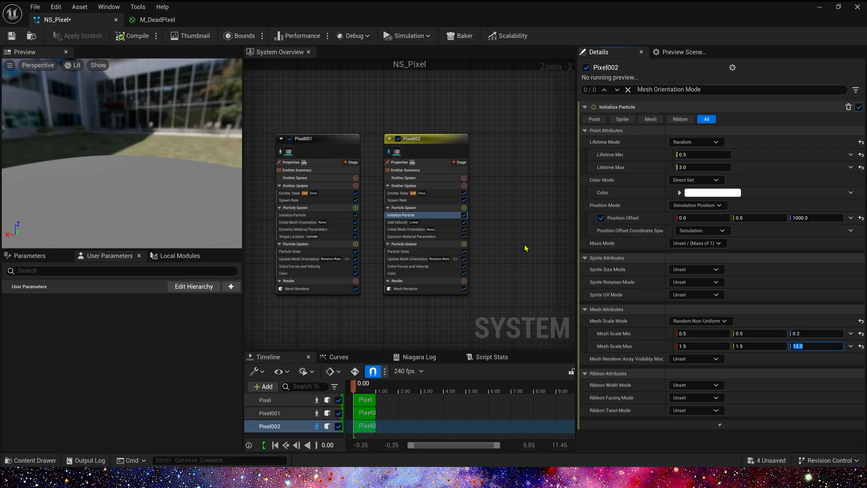
{"action": "type", "text": "0.5"}
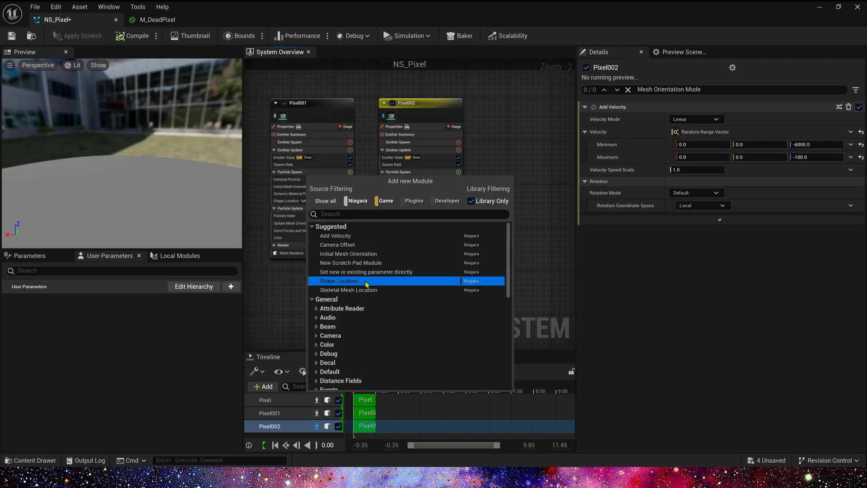
Step: Add a Shape Location module to Pixel002: cylinder, height 100, radius 0
{"action": "left_click", "coordinate": [339, 282]}
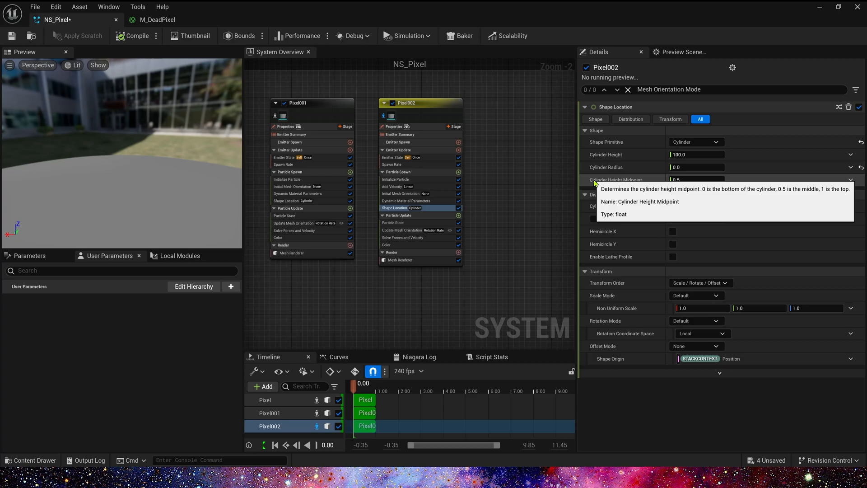
{"action": "mouse_move", "coordinate": [606, 170]}
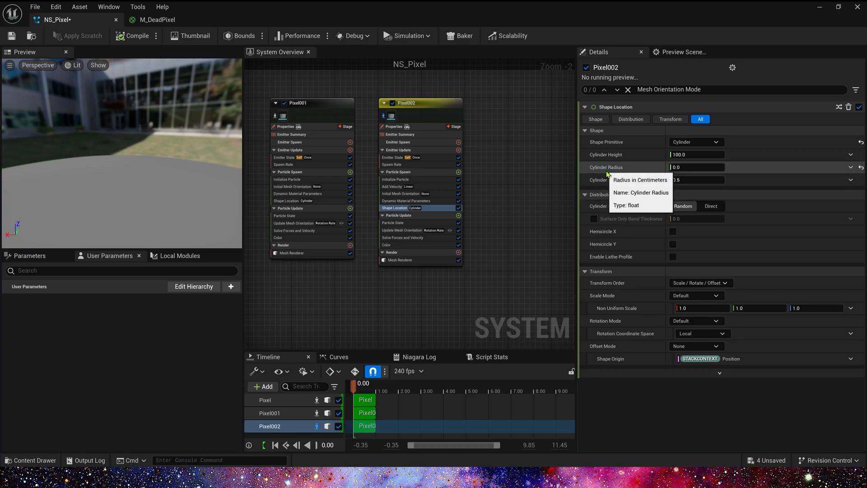
{"action": "mouse_move", "coordinate": [518, 151]}
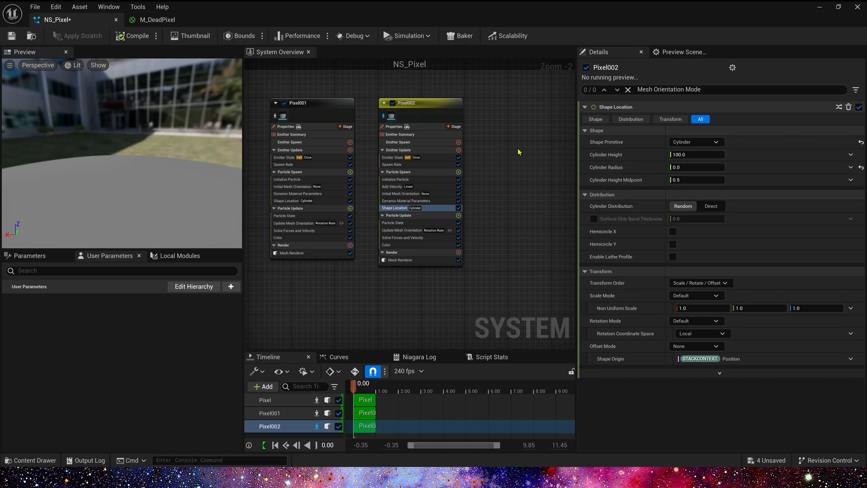
{"action": "mouse_move", "coordinate": [512, 176]}
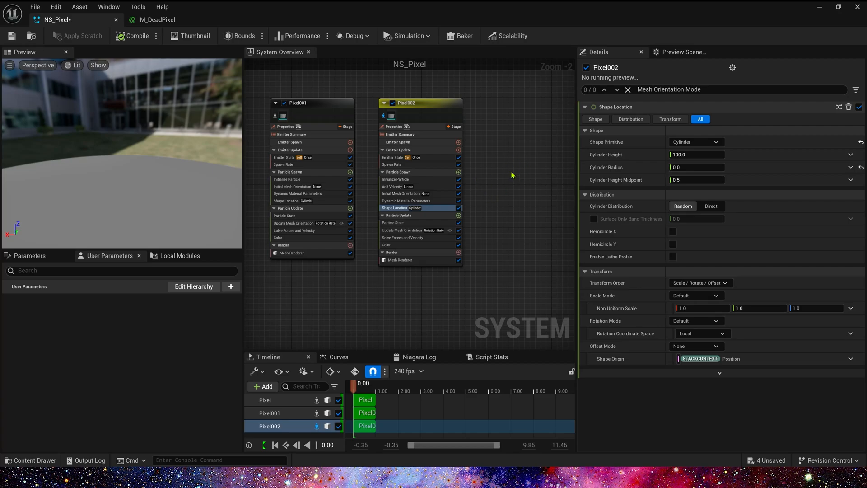
{"action": "mouse_move", "coordinate": [505, 209]}
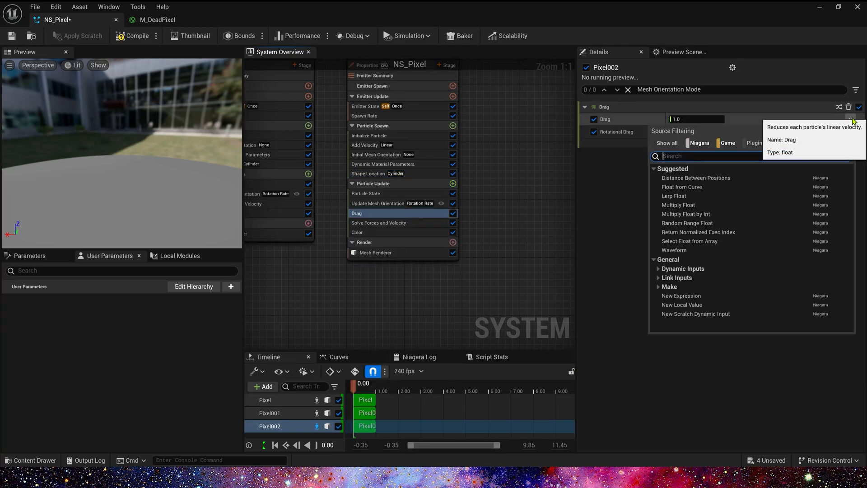
Step: Give Pixel002 drag of random 3–5 at spawn, paste it into Pixel, and save NS_Pixel
{"action": "left_click", "coordinate": [688, 223]}
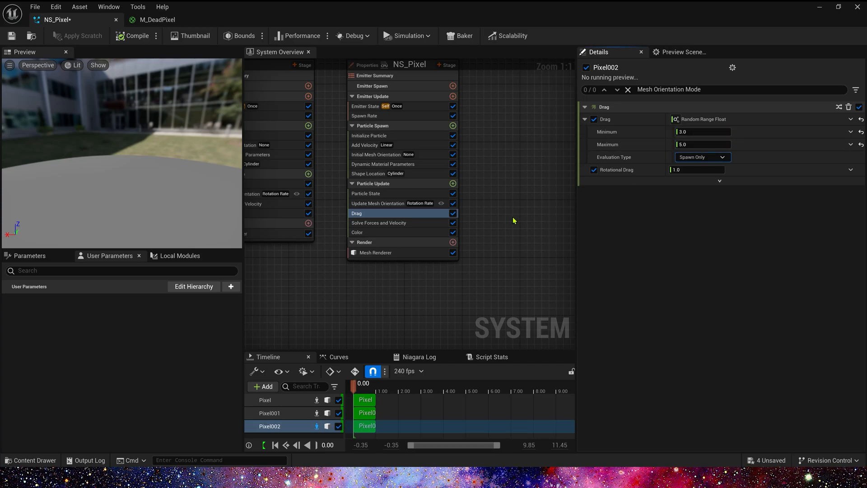
{"action": "scroll", "scroll_direction": "down", "scroll_amount": 3}
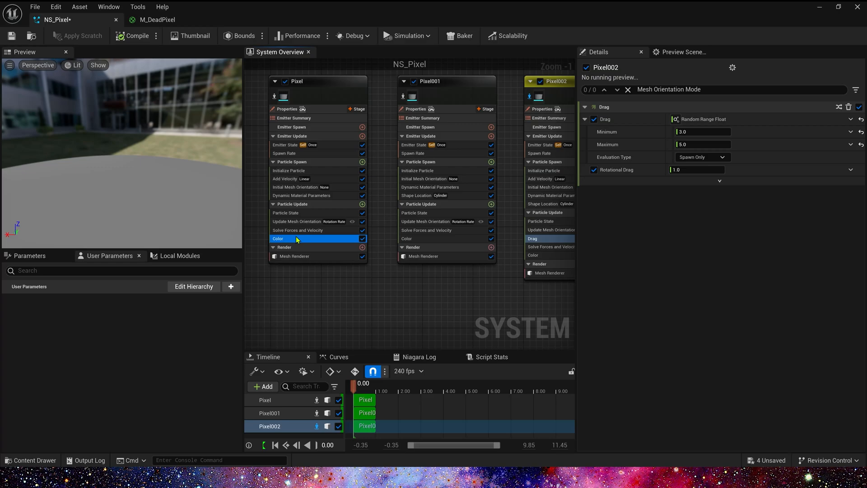
{"action": "left_click", "coordinate": [279, 239]}
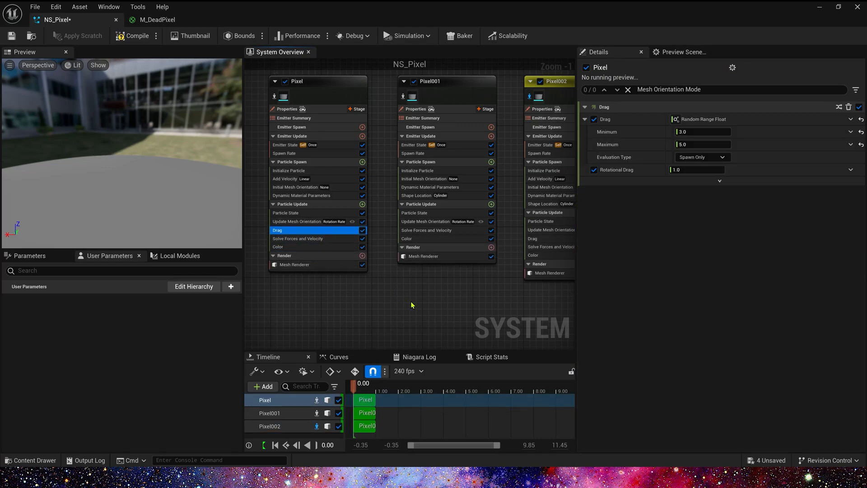
{"action": "left_click", "coordinate": [136, 36]}
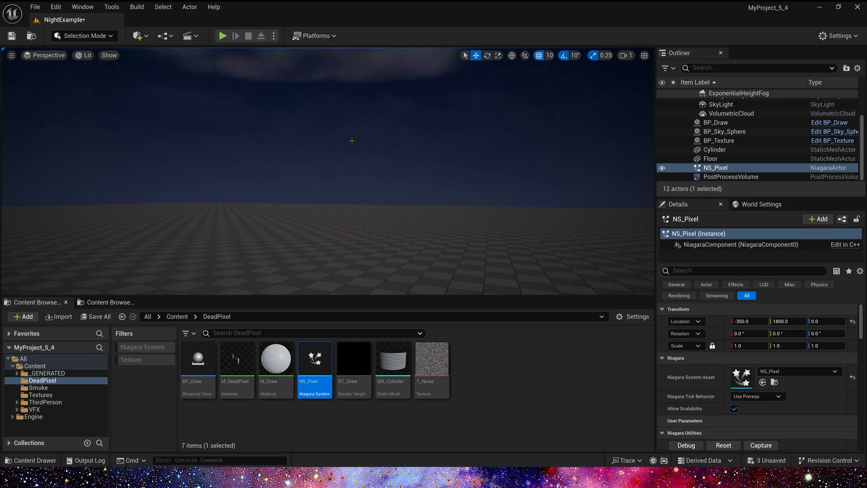
Step: Reopen NS_Pixel and set Pixel002's V material parameter to 3.0 with a random range input
{"action": "double_click", "coordinate": [314, 358]}
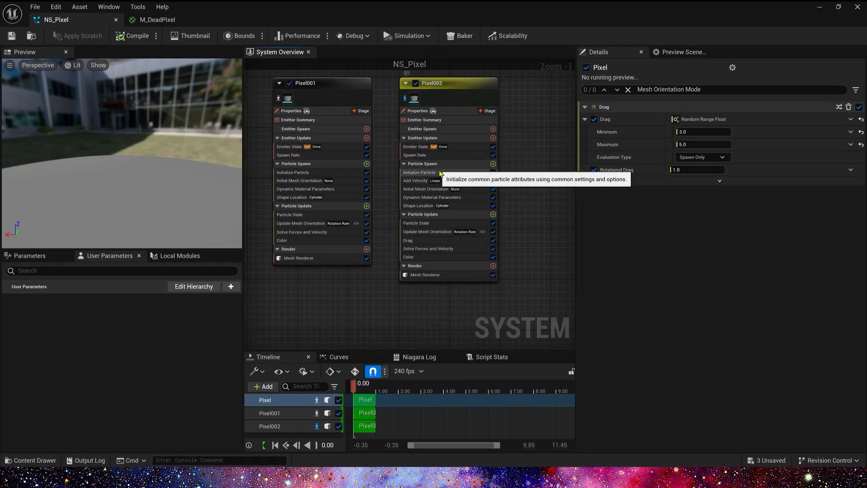
{"action": "left_click", "coordinate": [433, 197]}
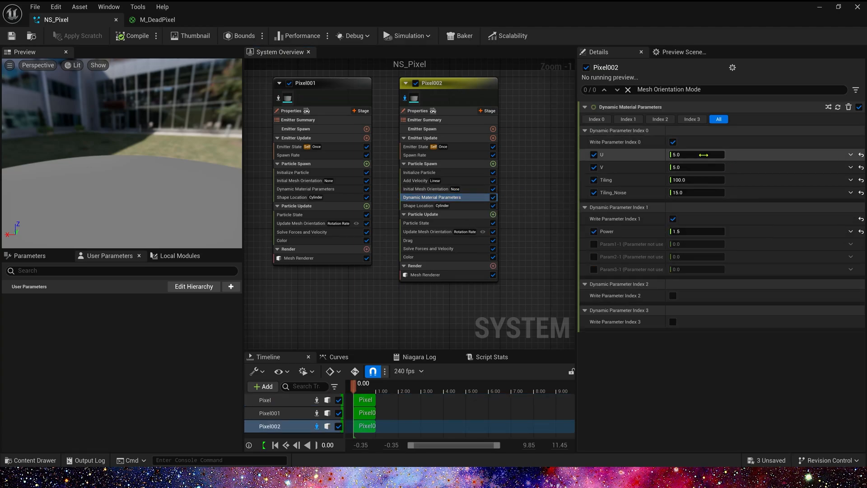
{"action": "mouse_move", "coordinate": [700, 177]}
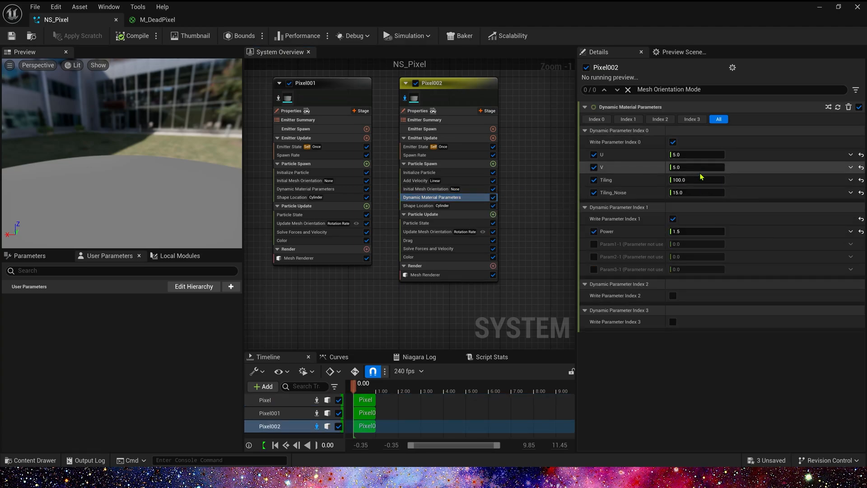
{"action": "left_click", "coordinate": [659, 119]}
{"action": "type", "text": "ra"}
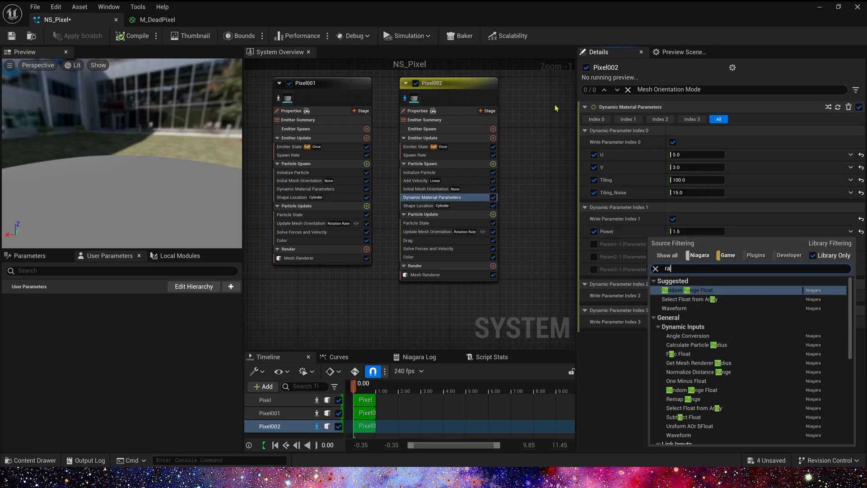
{"action": "left_click", "coordinate": [686, 290]}
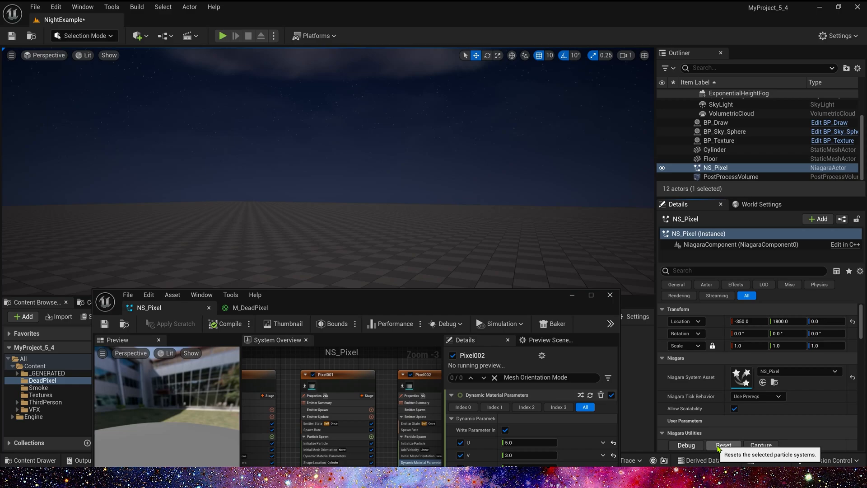
Step: Reset NS_Pixel from the Niagara Utilities in the level Details panel
{"action": "left_click", "coordinate": [724, 445]}
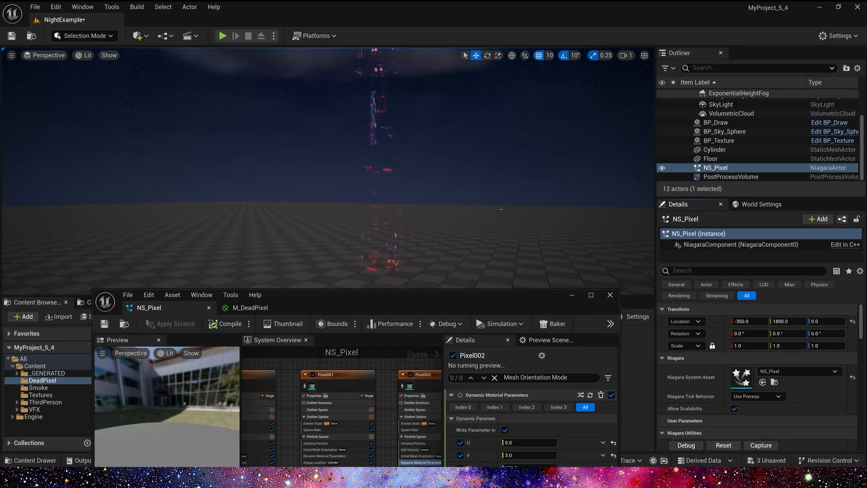